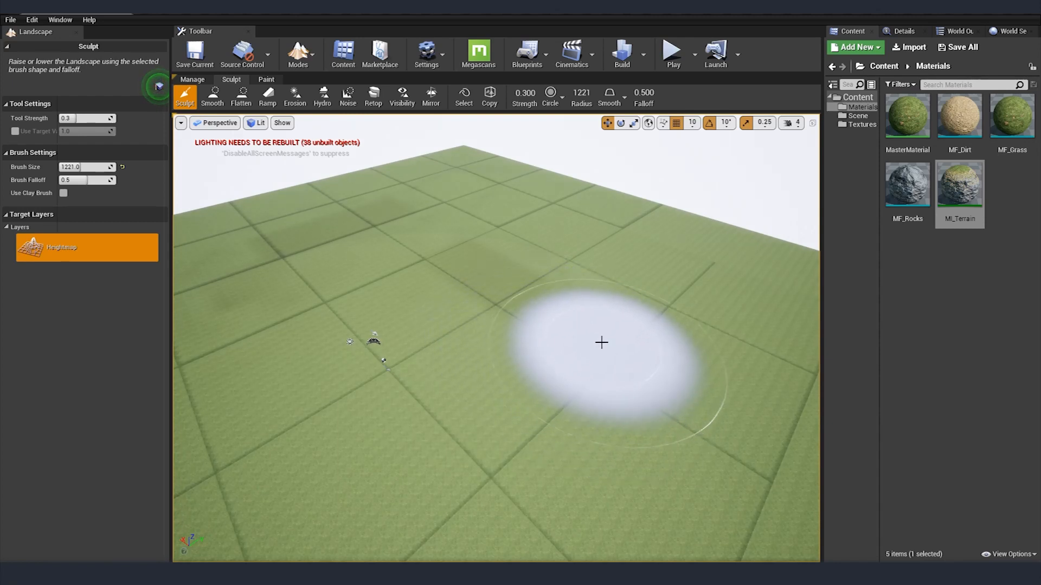
mouse_move(599, 339)
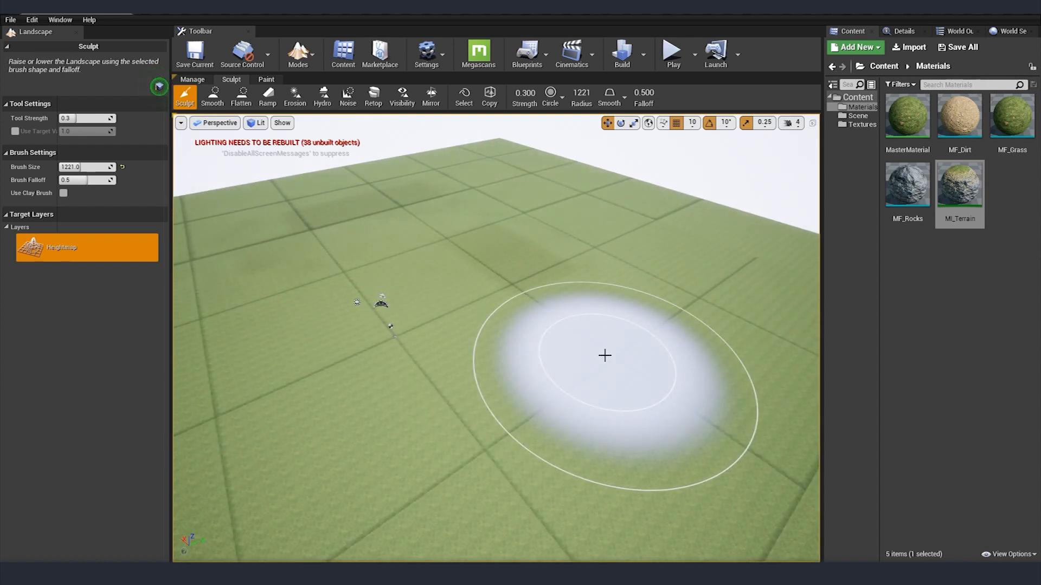
mouse_move(586, 300)
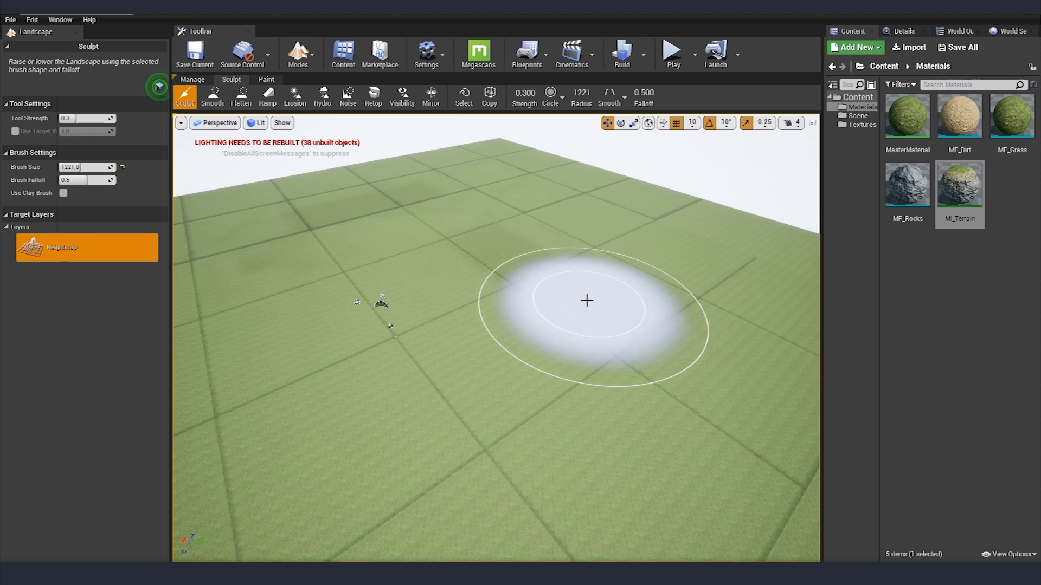
Create a new landscape with 15x15-quad sections, 8x8 components, 121x121 resolution.
left_click_drag(586, 300, 510, 401)
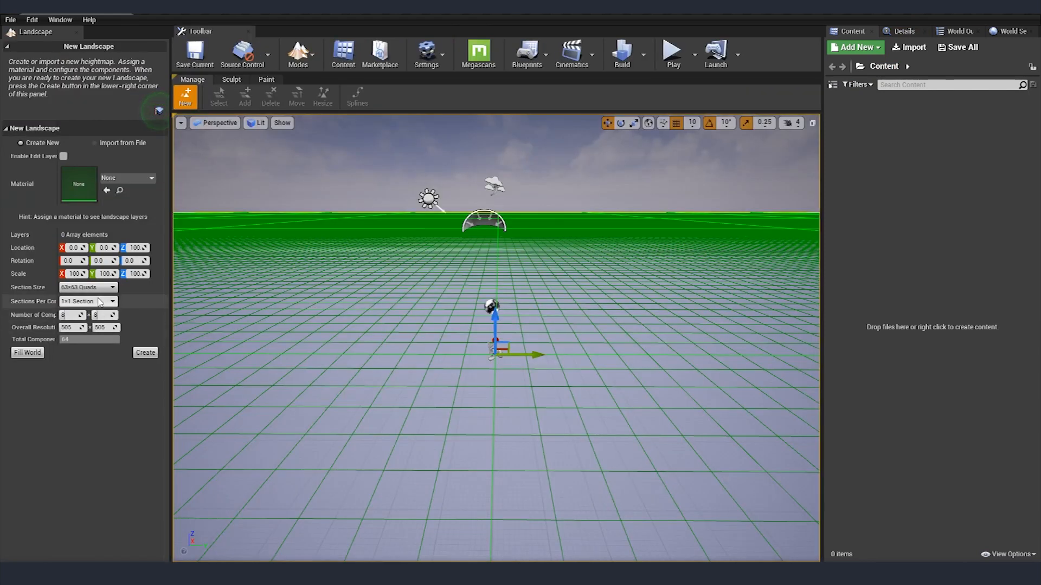
left_click(87, 286)
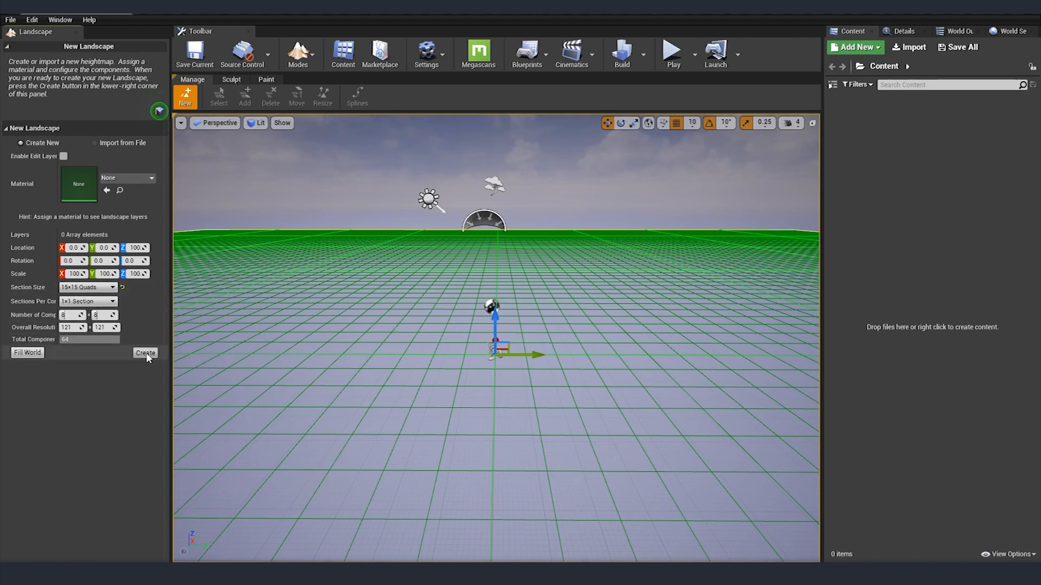
left_click(144, 352)
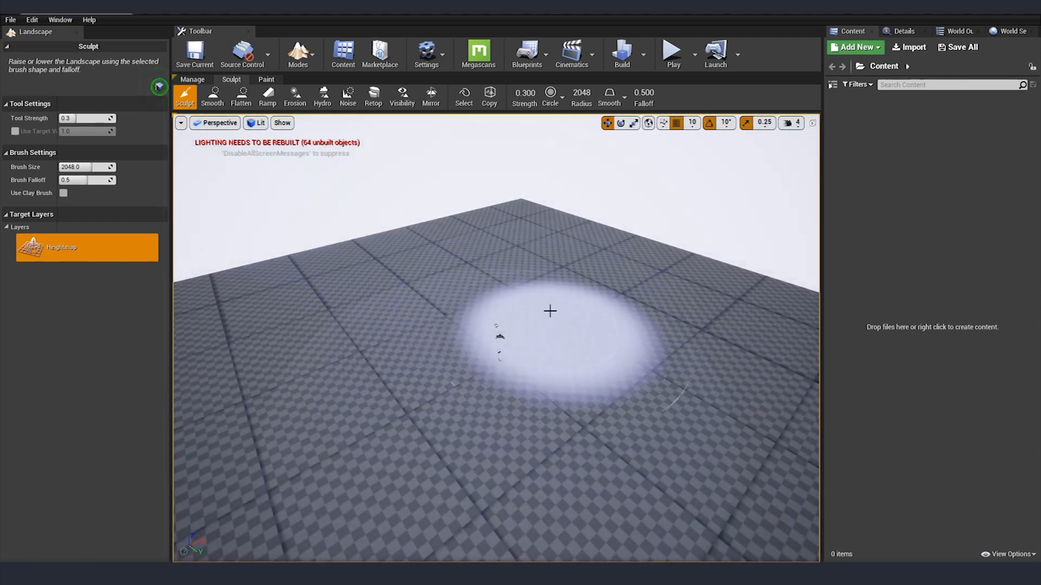
Add Textures and Materials folders in the Content Browser.
left_click(854, 47)
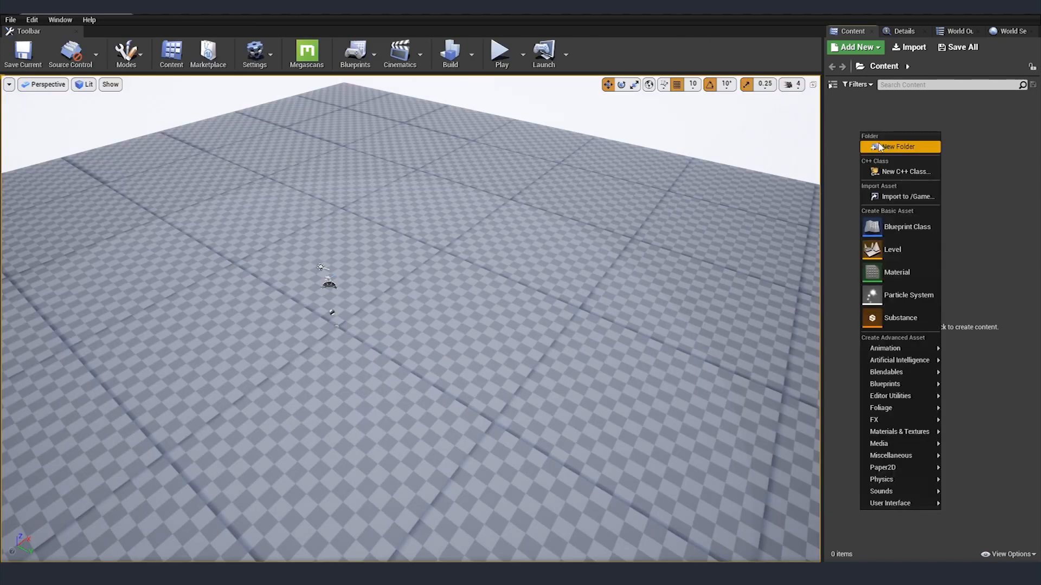
left_click(897, 147)
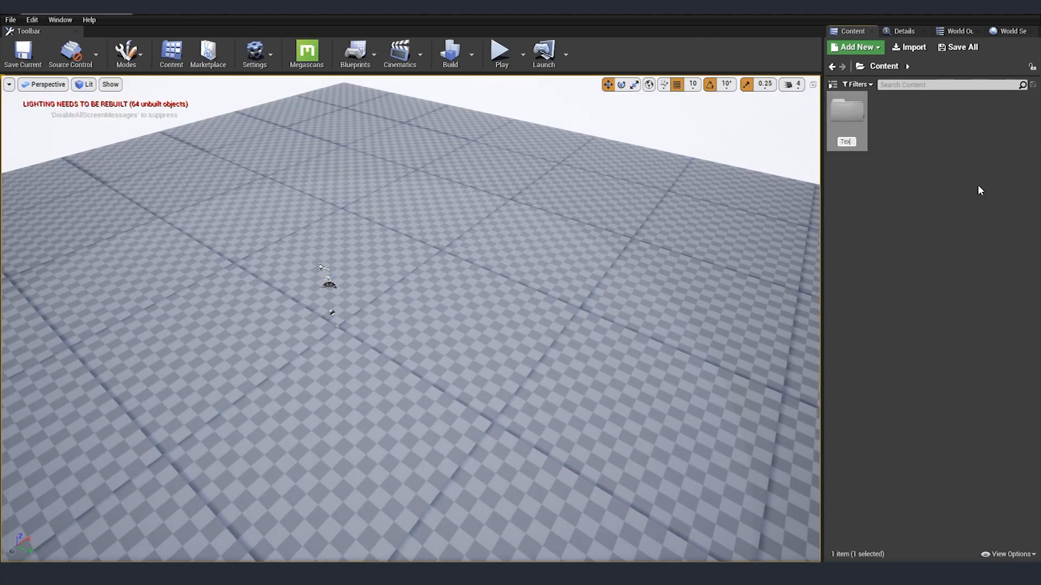
left_click(854, 47)
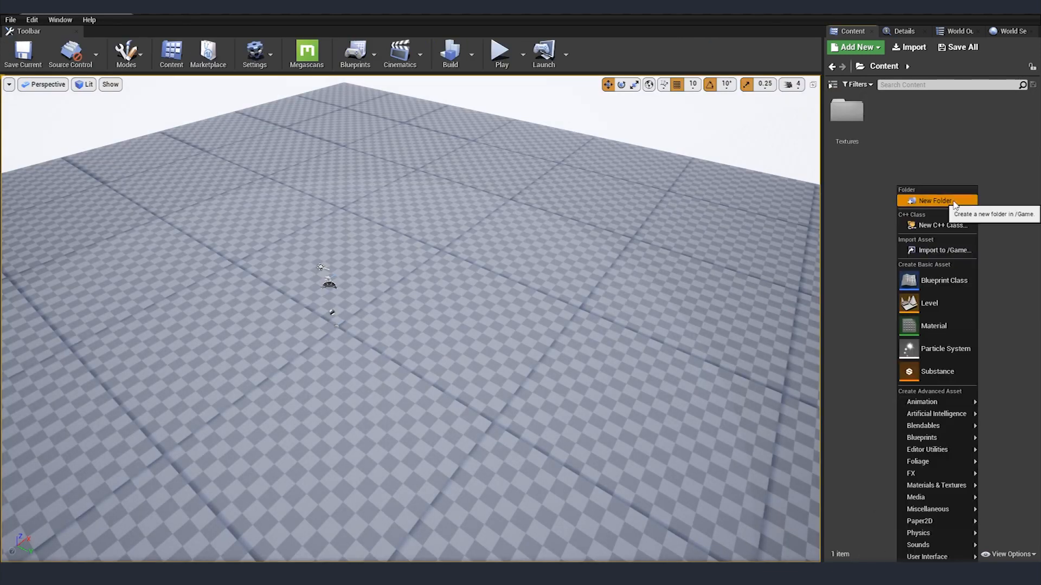
left_click(924, 201)
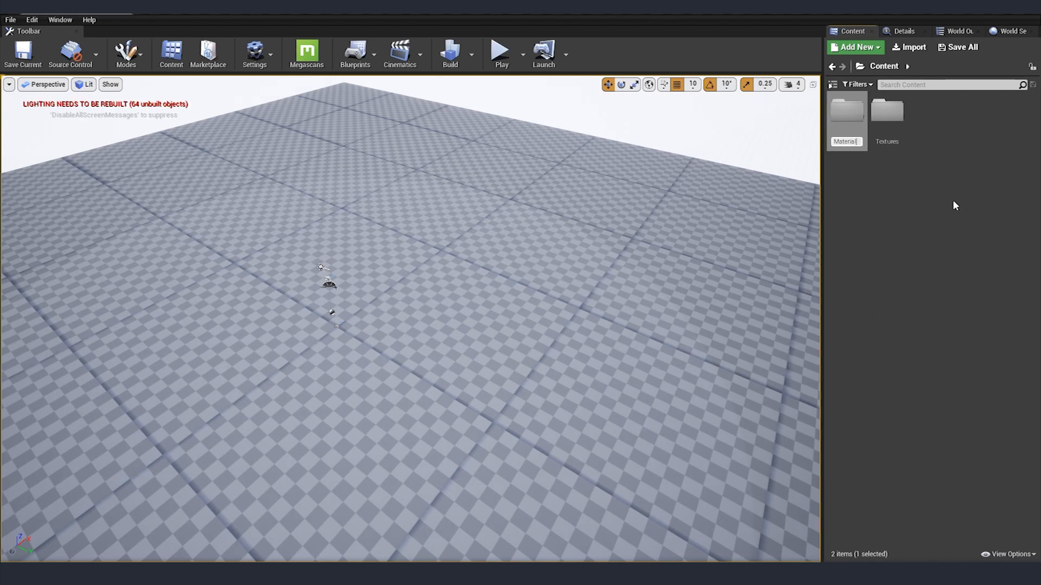
double_click(888, 110)
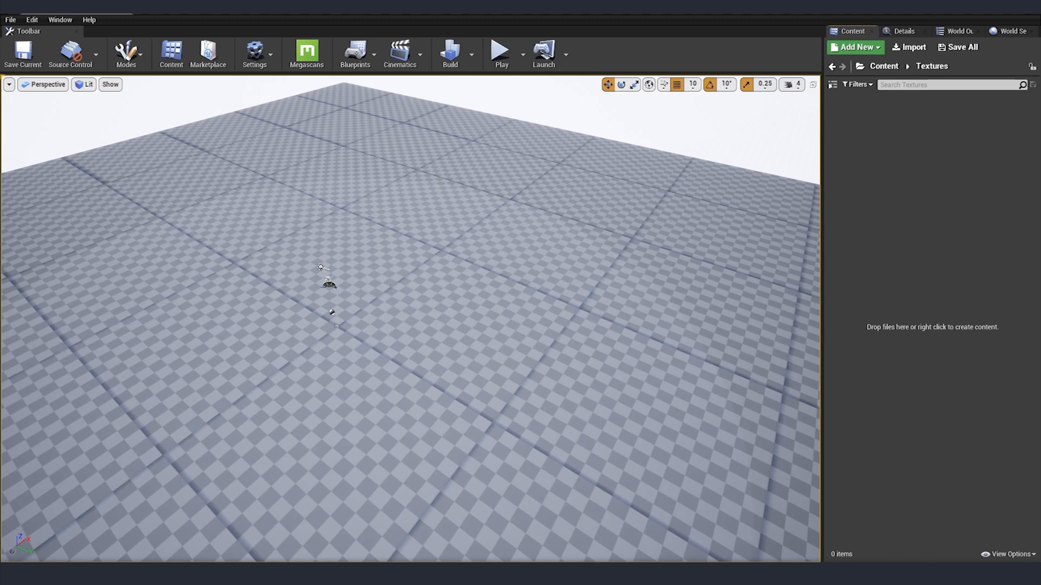
Create a MasterMaterial asset inside the Materials folder.
left_click(909, 46)
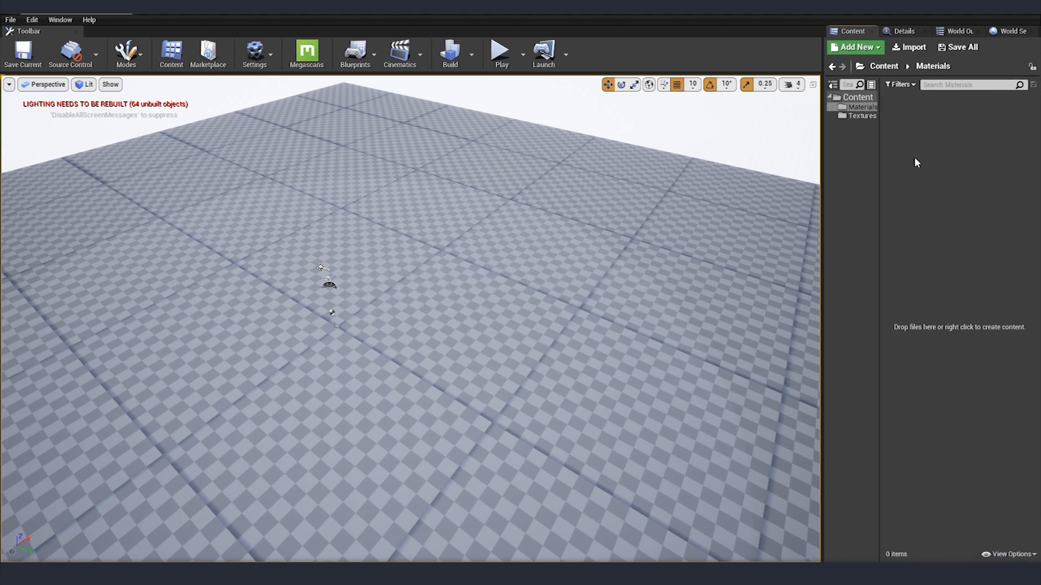
left_click(856, 46)
type("MasterMaterial")
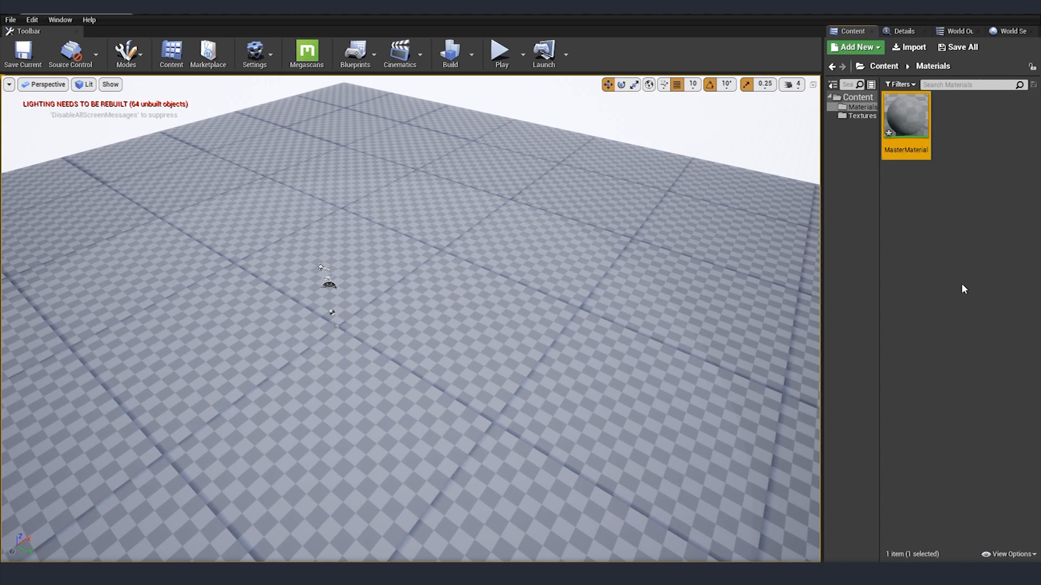
left_click(951, 201)
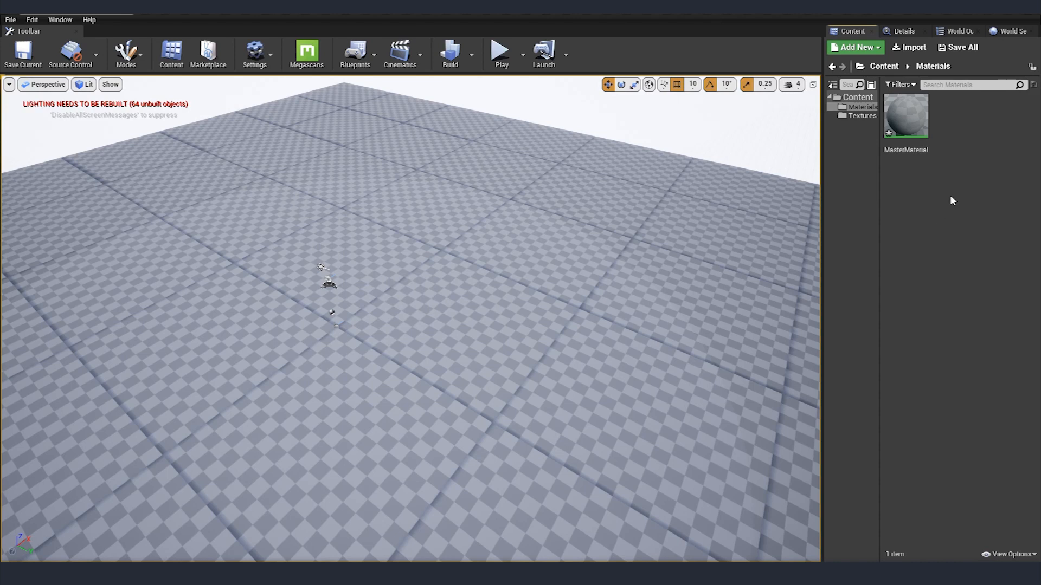
mouse_move(953, 200)
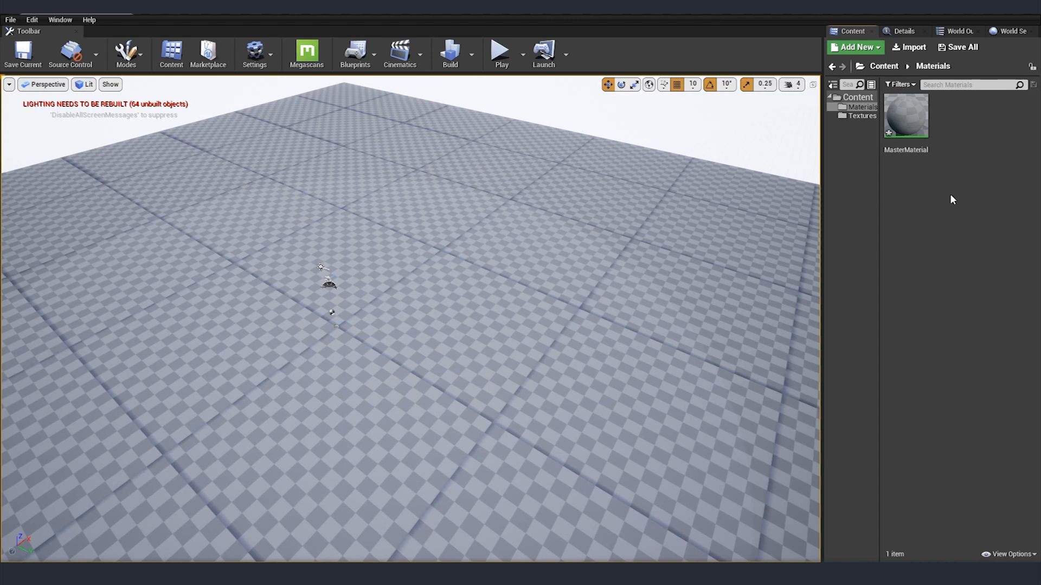
mouse_move(948, 188)
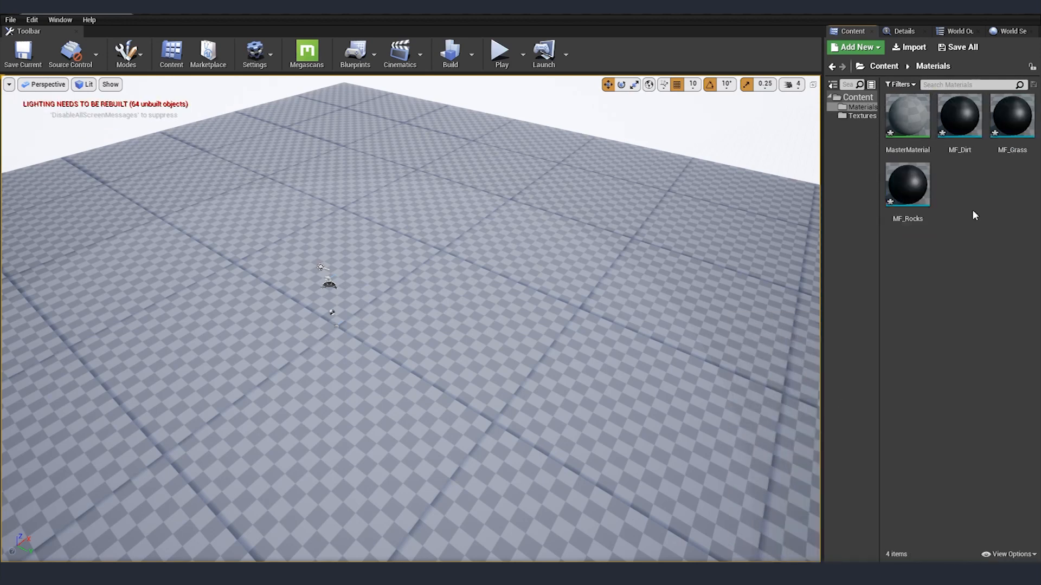
Wire T_Dirt_D, T_Dirt_N and T_Dirt_ORM into MakeMaterialAttributes feeding MF_Dirt's output.
left_click(1011, 116)
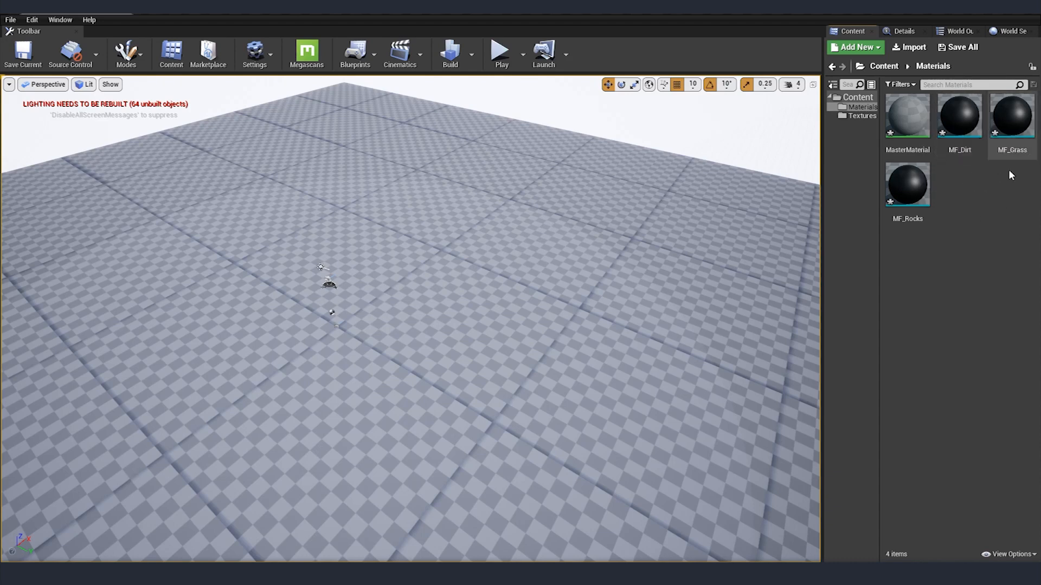
double_click(958, 116)
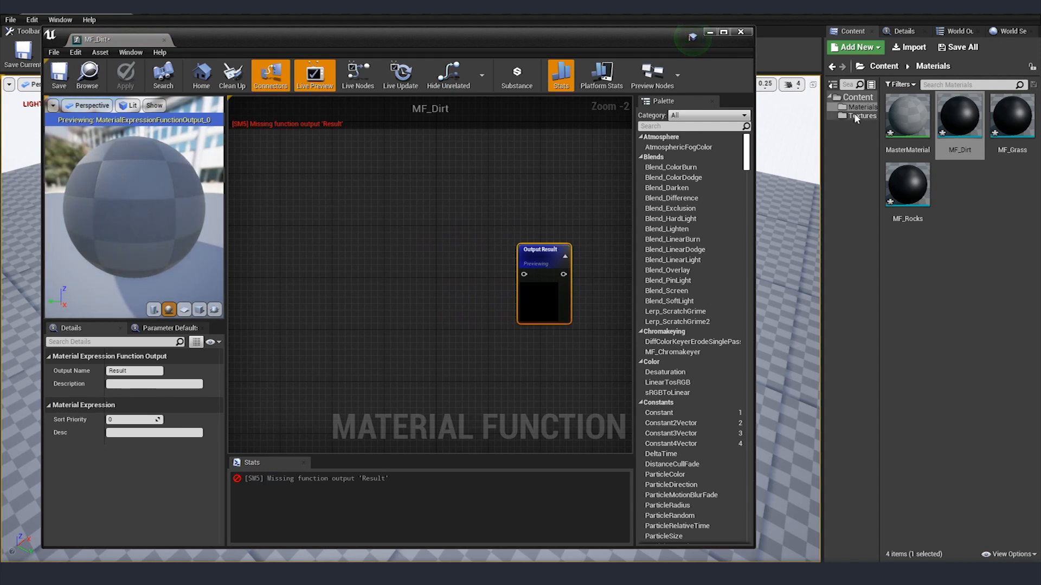
left_click(864, 116)
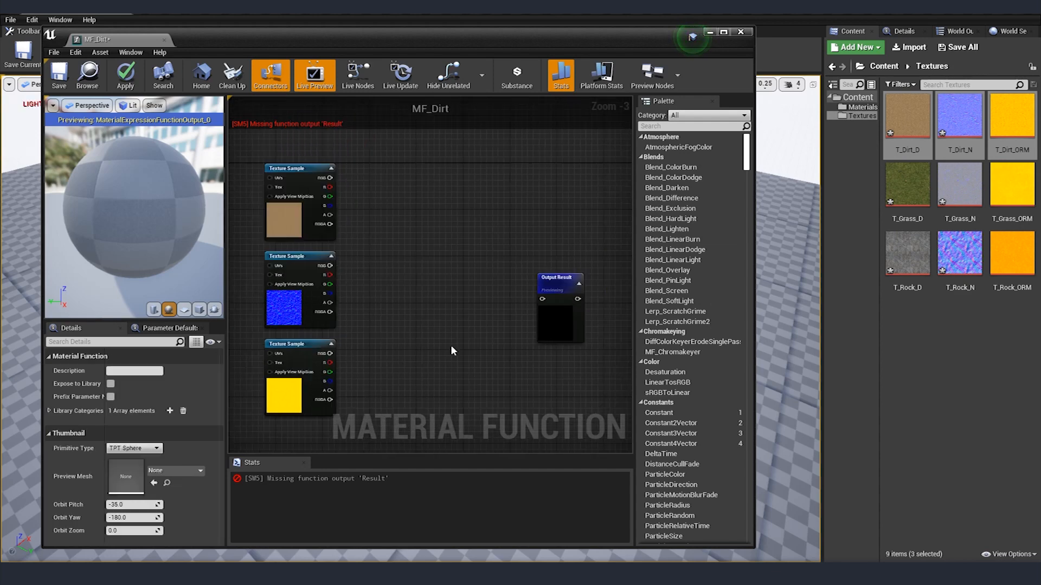
mouse_move(552, 292)
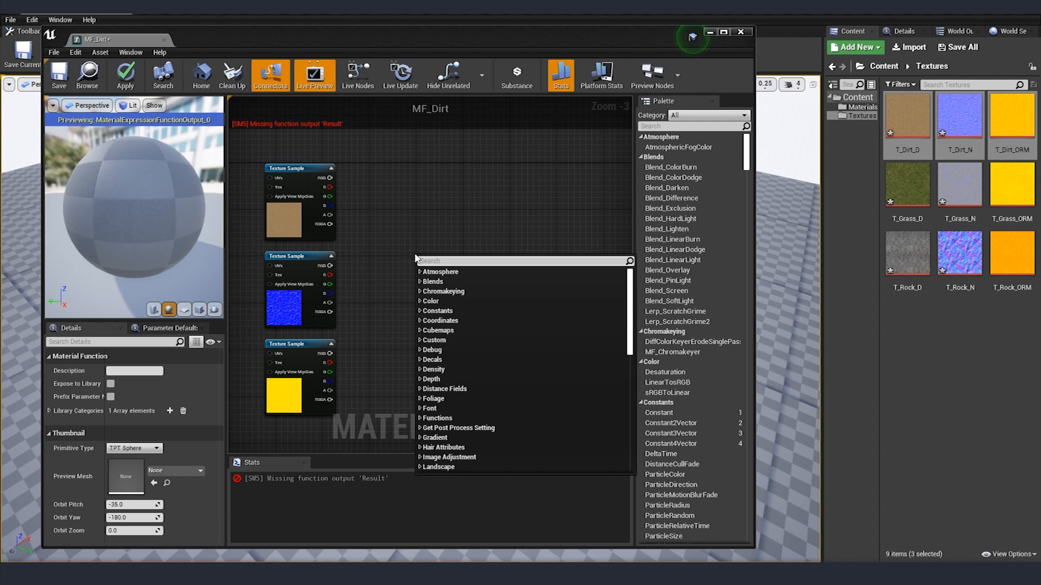
type("ma")
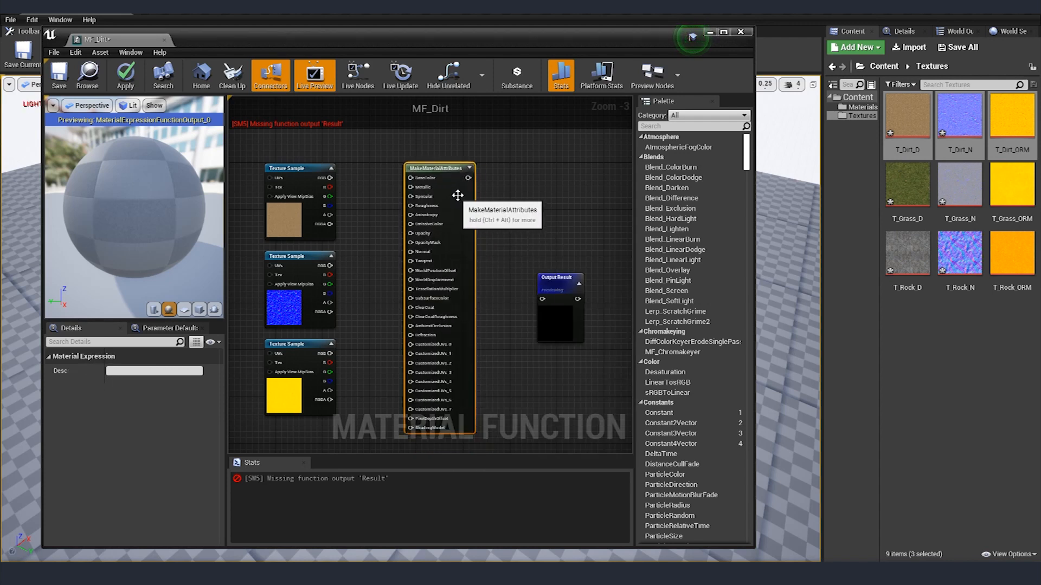
left_click_drag(475, 178, 544, 300)
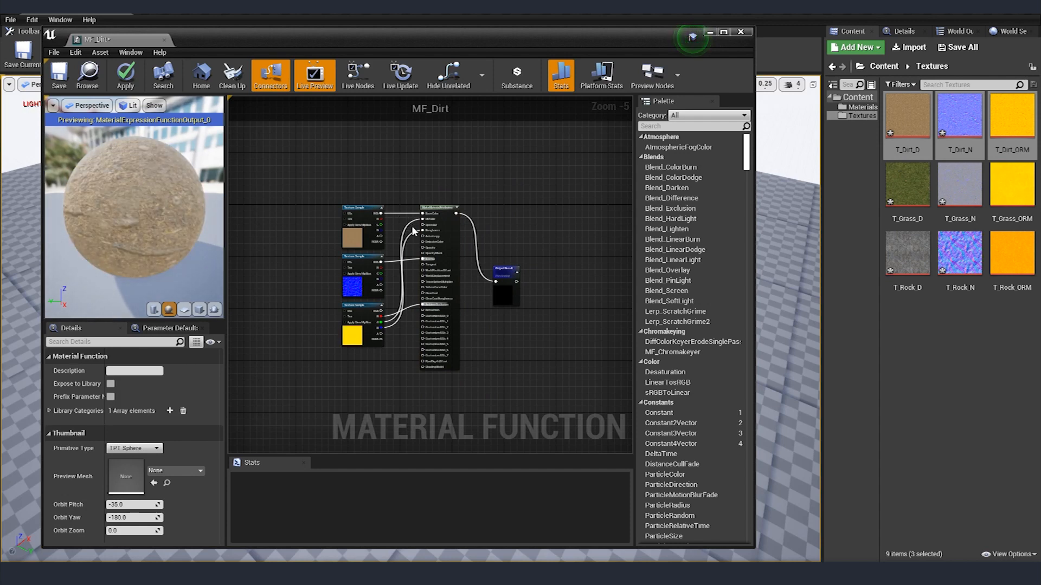
mouse_move(401, 283)
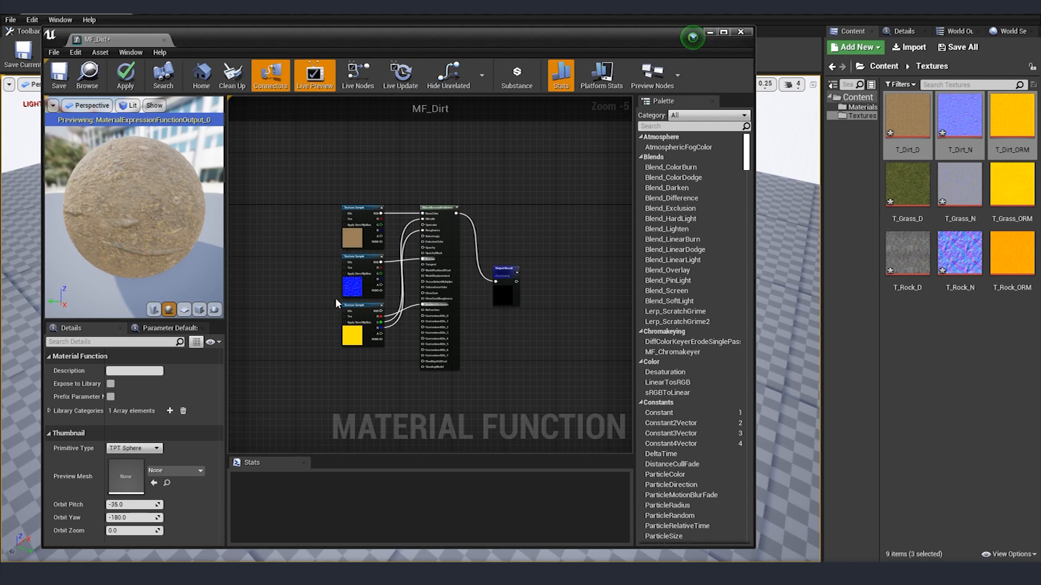
mouse_move(331, 296)
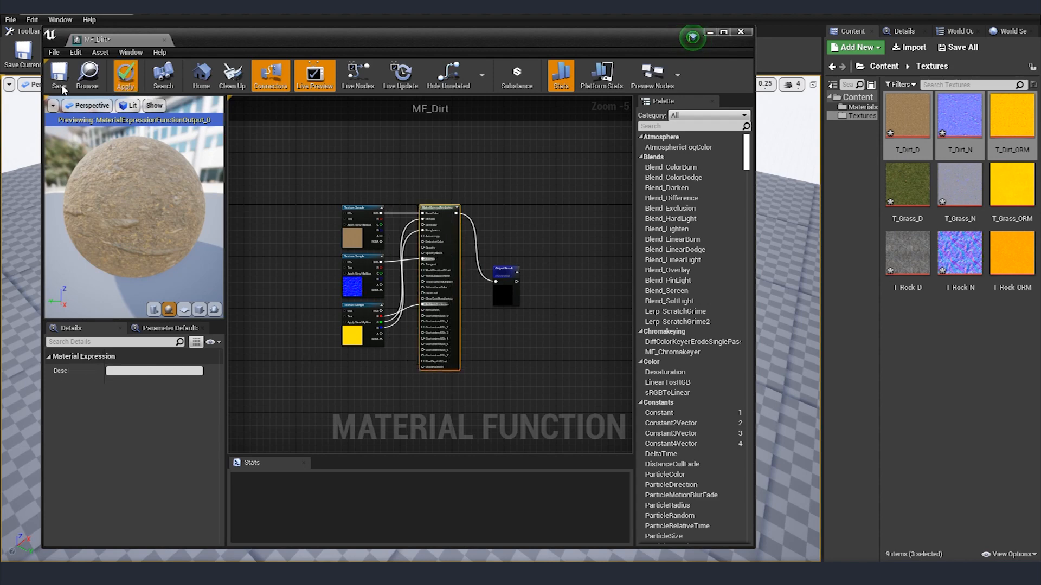
Save MF_Dirt, then build and save MF_Grass and MF_Rocks with their own textures.
left_click(742, 31)
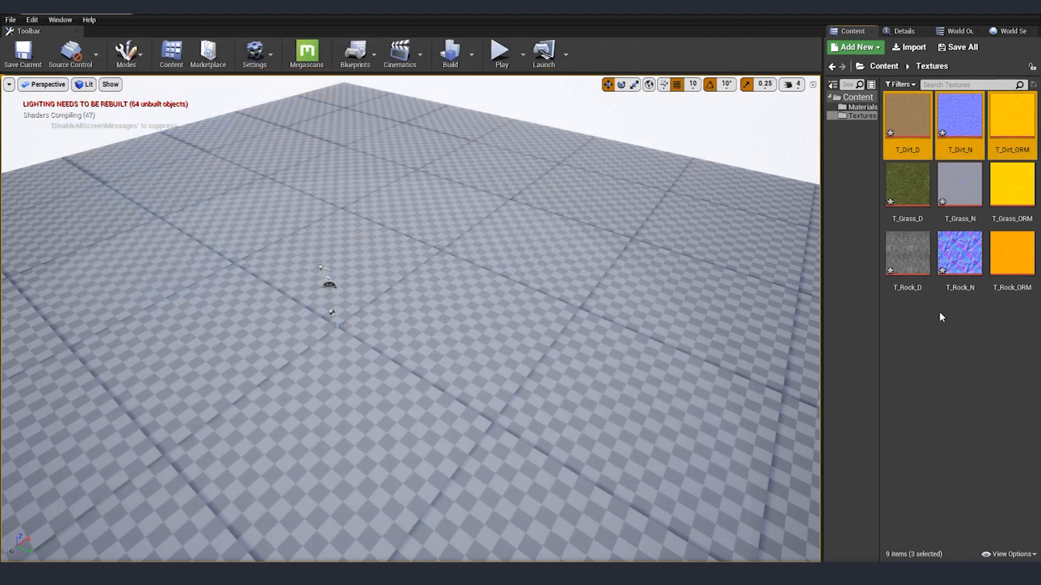
left_click(863, 106)
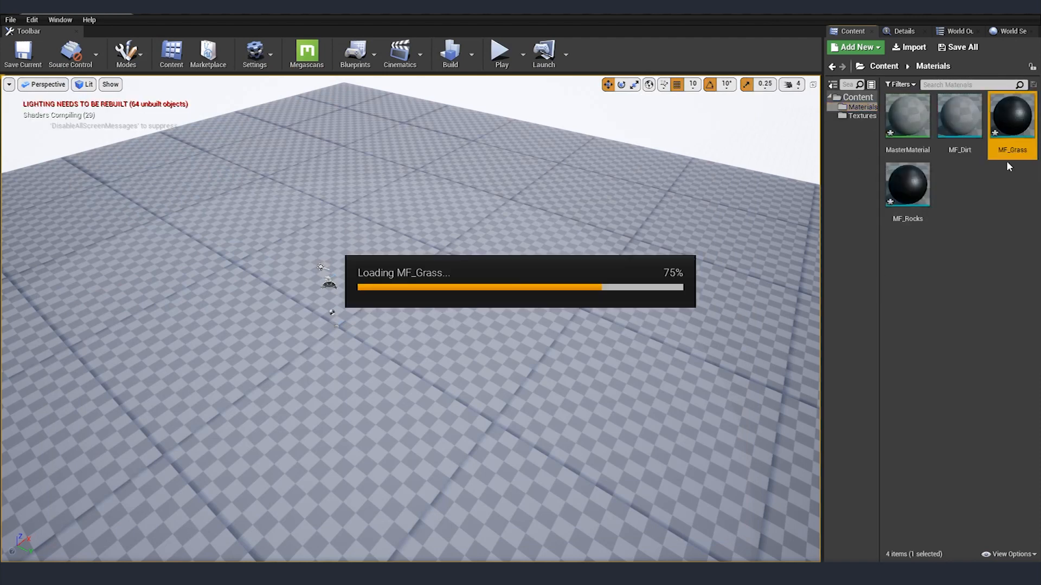
double_click(1010, 116)
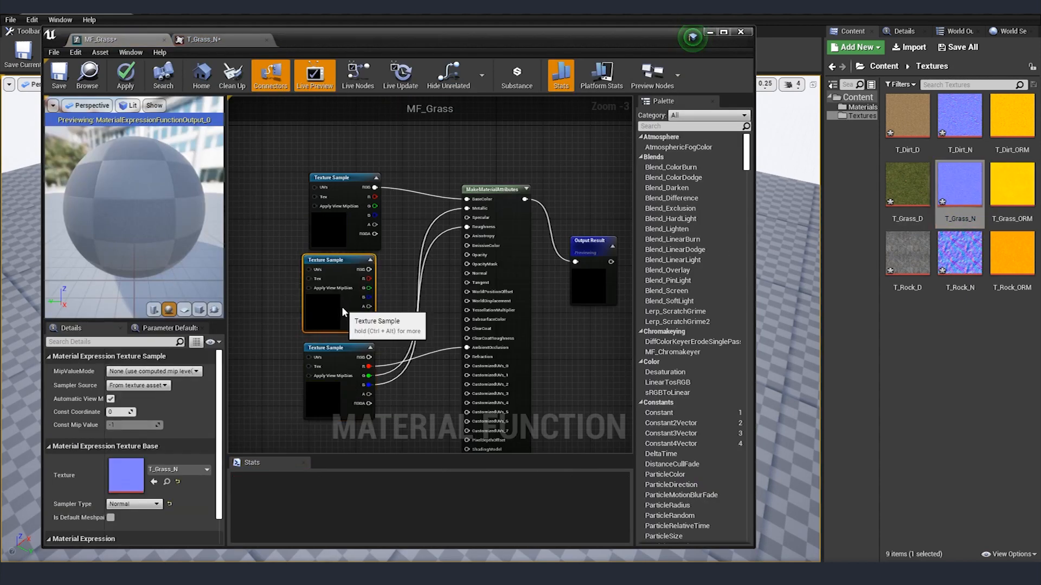
left_click(59, 75)
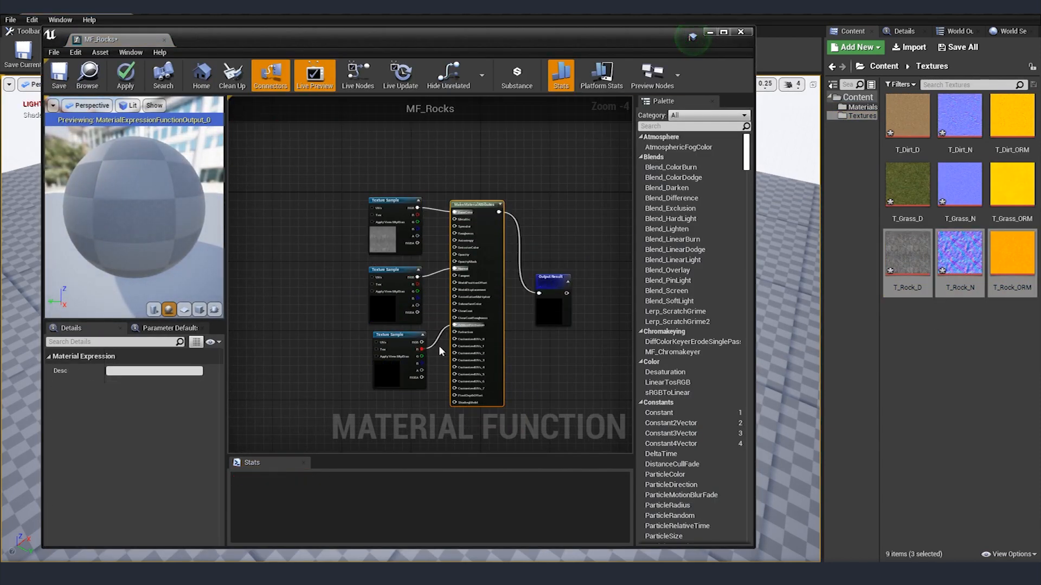
left_click(10, 19)
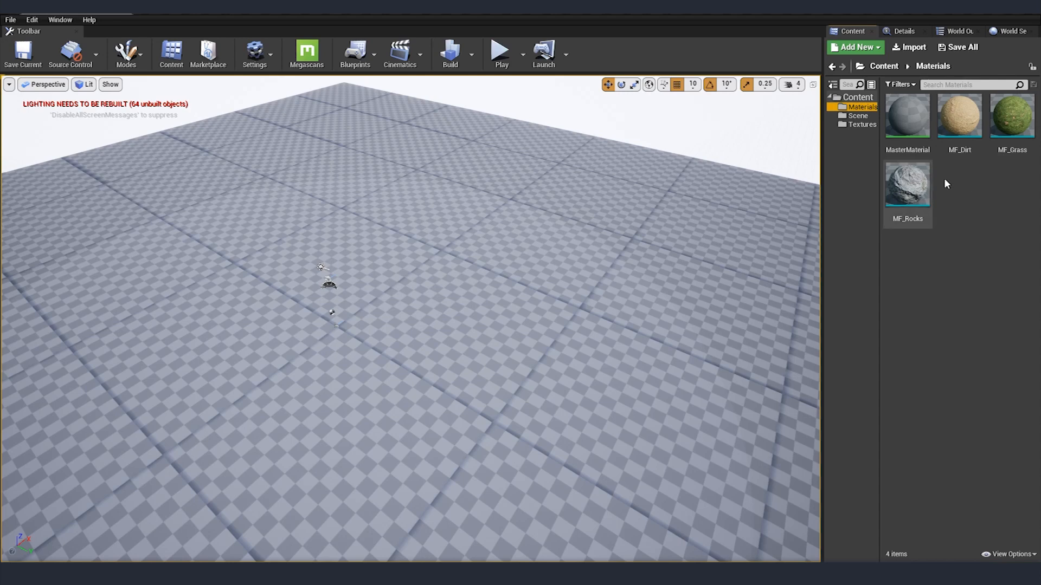
Add BreakMaterialAttributes nodes after the grass, dirt and rock functions in MasterMaterial.
left_click(906, 115)
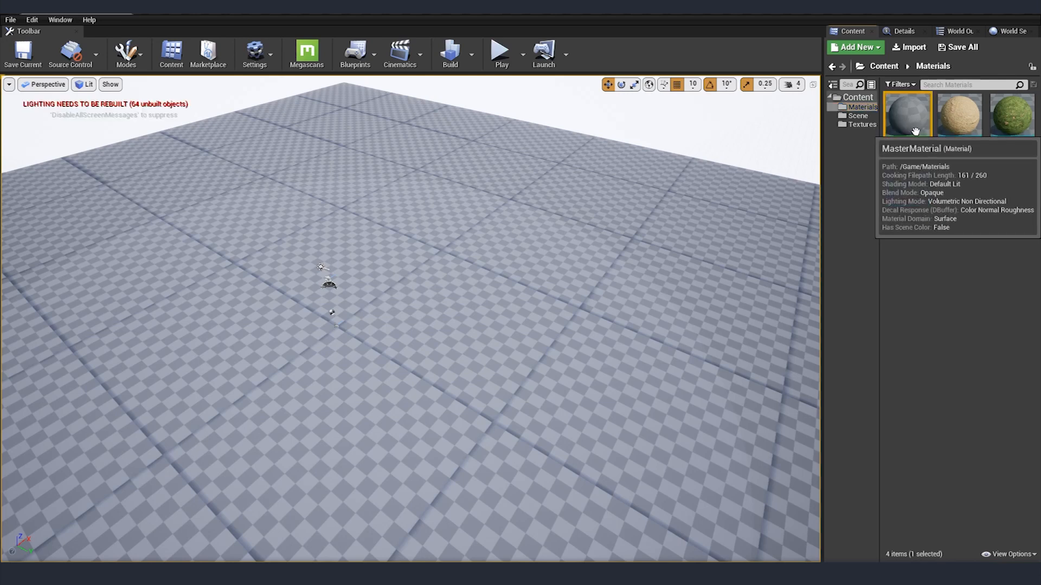
double_click(907, 114)
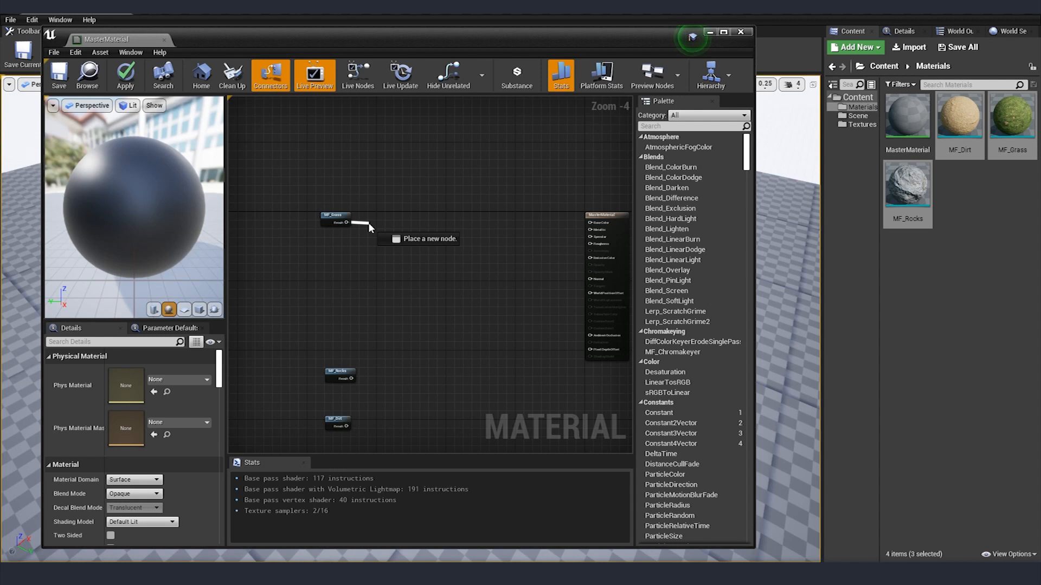
type("break")
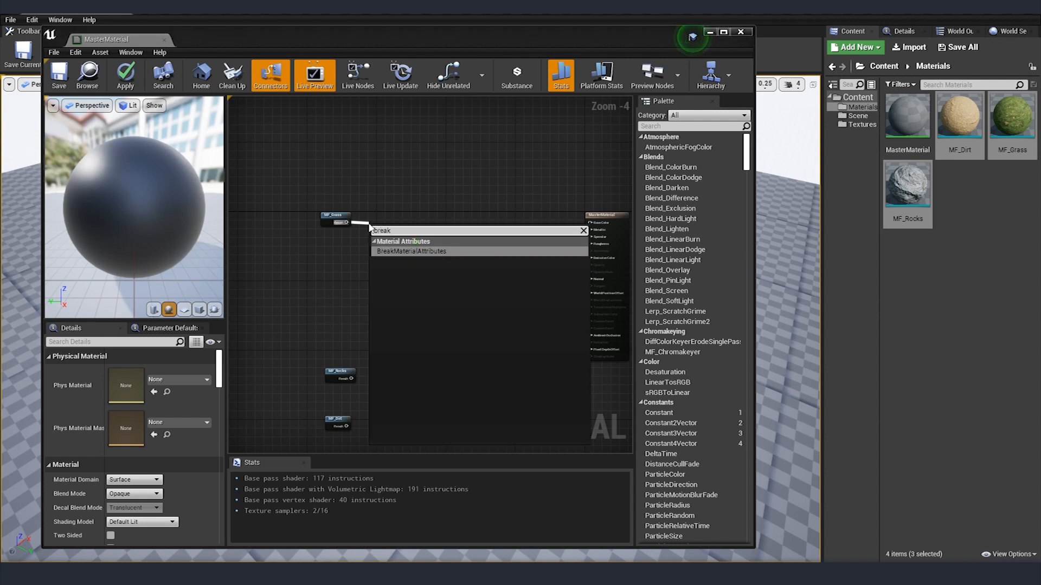
left_click(412, 250)
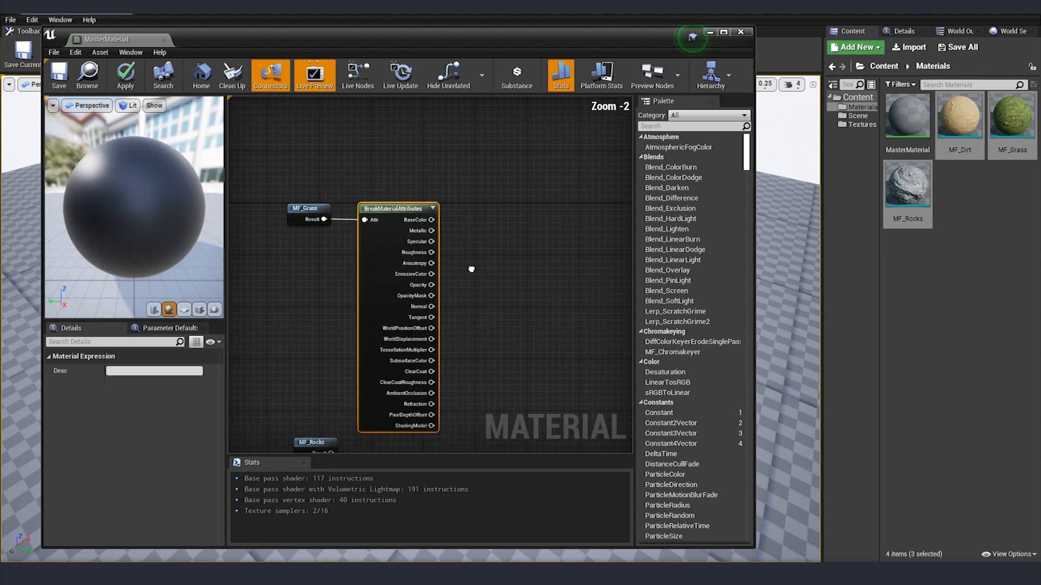
left_click_drag(432, 219, 478, 266)
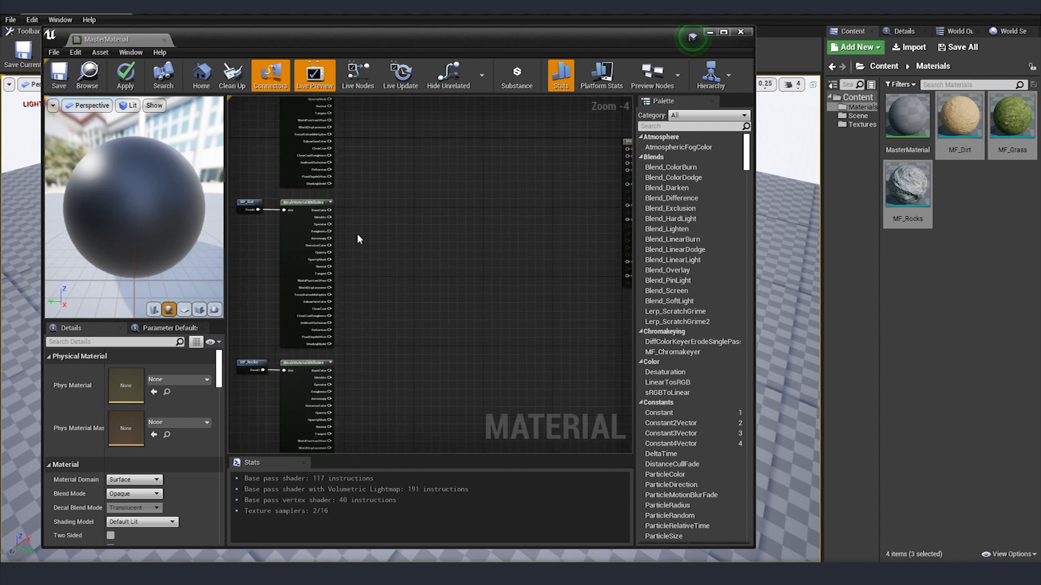
mouse_move(291, 215)
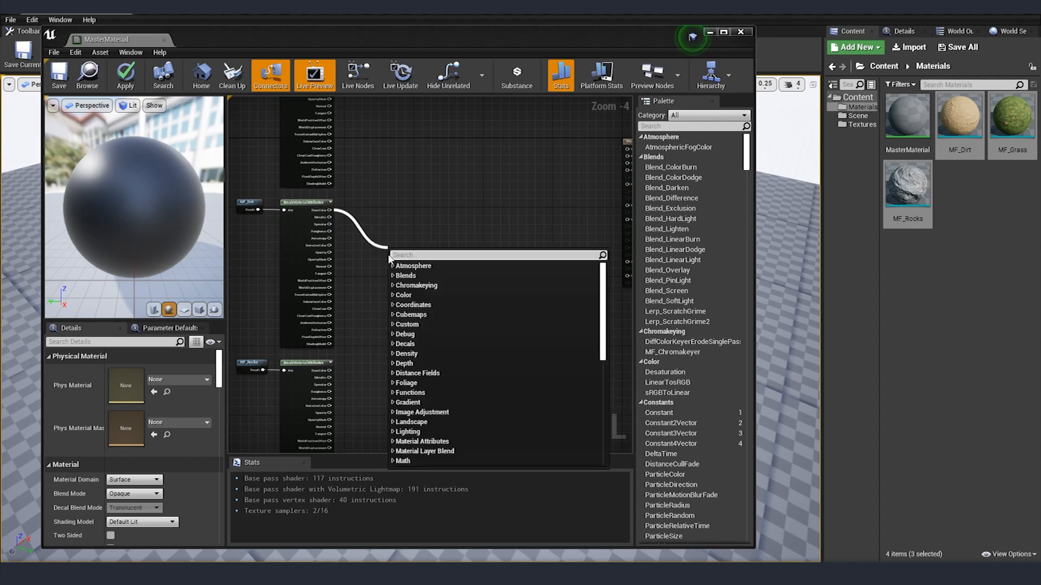
Blend the three base colours through two chained Lerp nodes.
type("lerp")
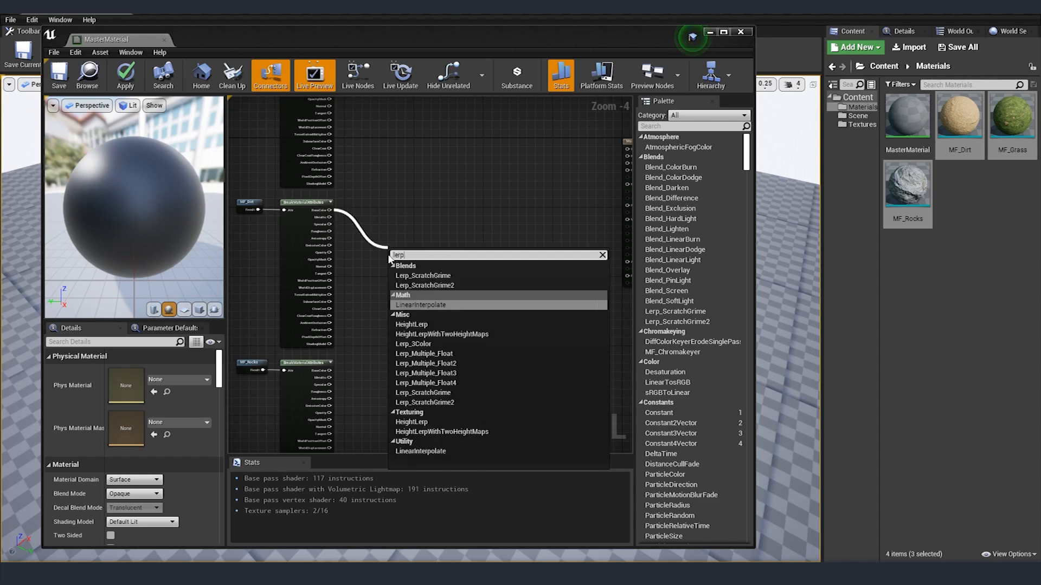
left_click(419, 304)
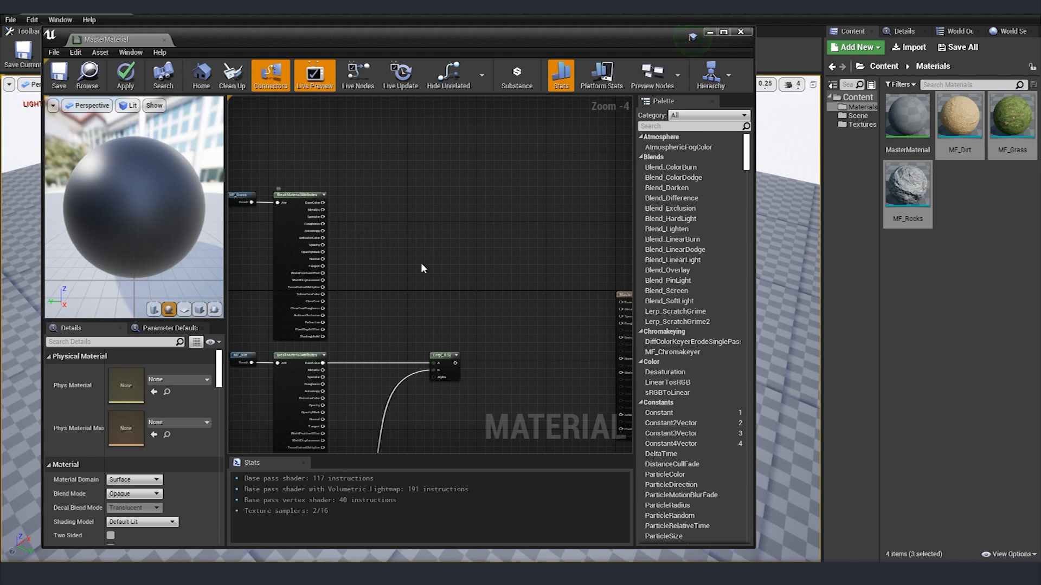
right_click(422, 268)
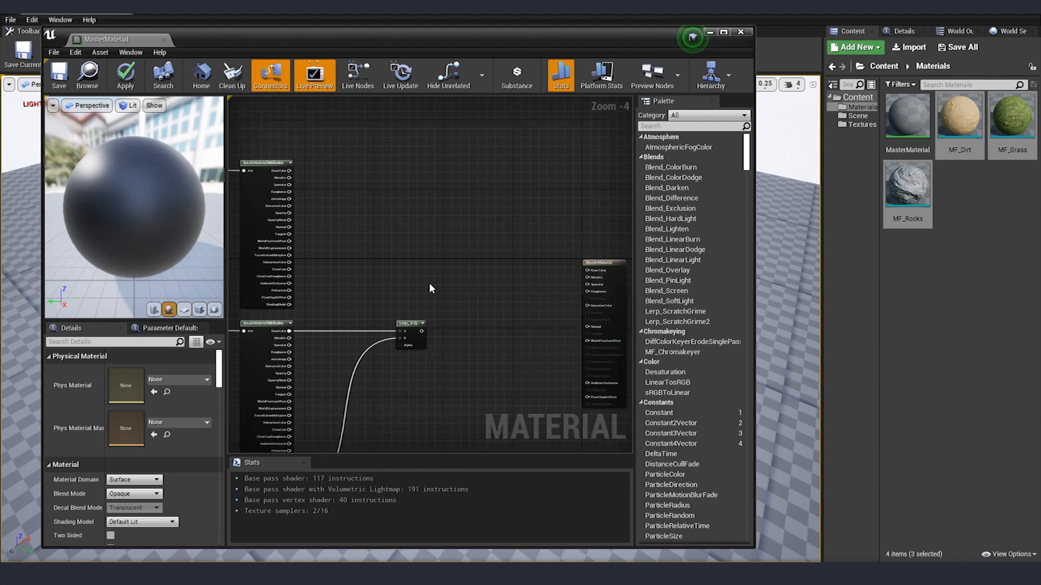
left_click(454, 266)
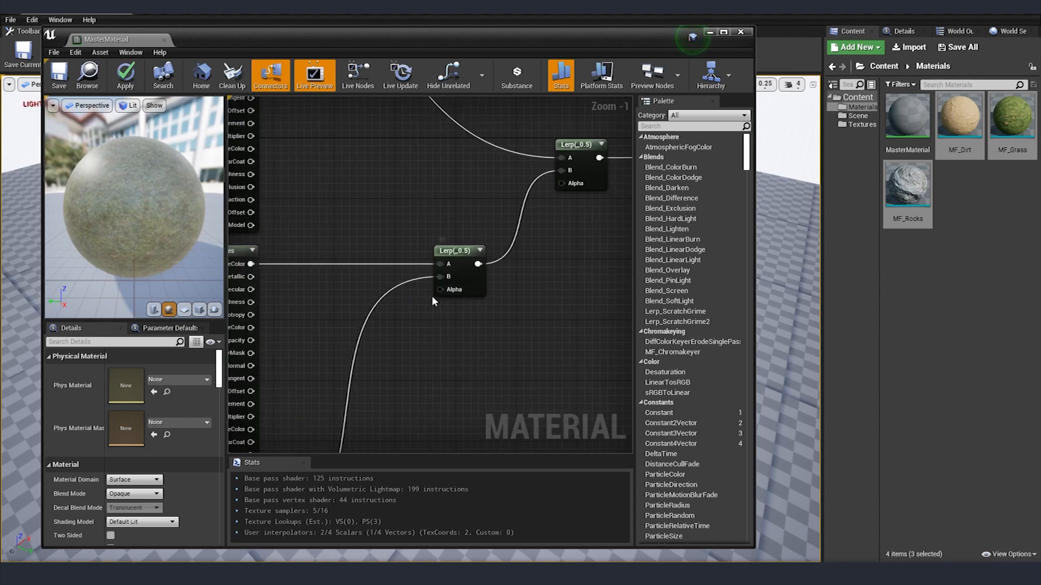
Drive the lower Lerp's alpha with a WorldAlignedBlend node.
scroll("down", 3)
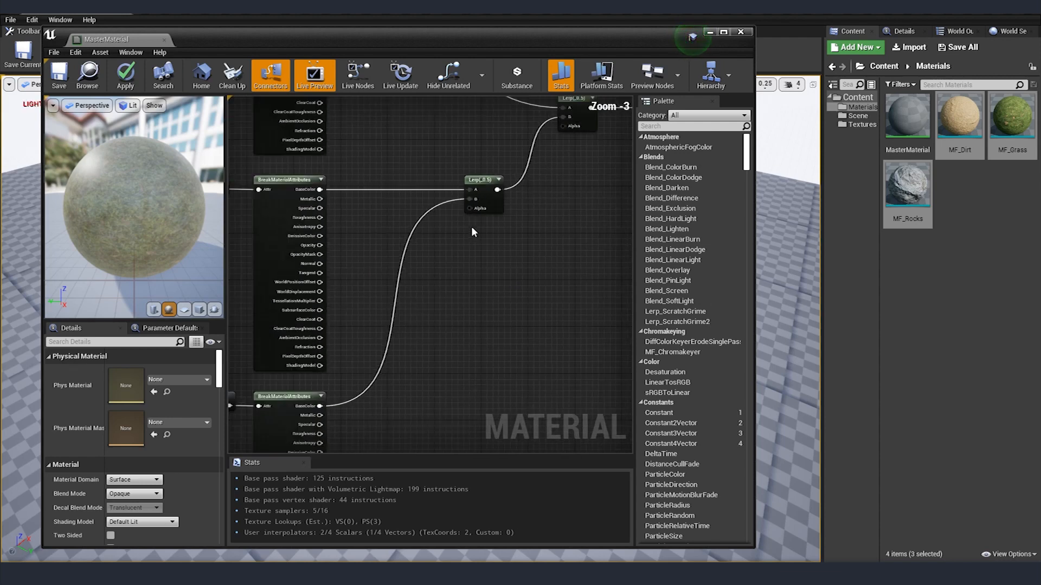
mouse_move(472, 208)
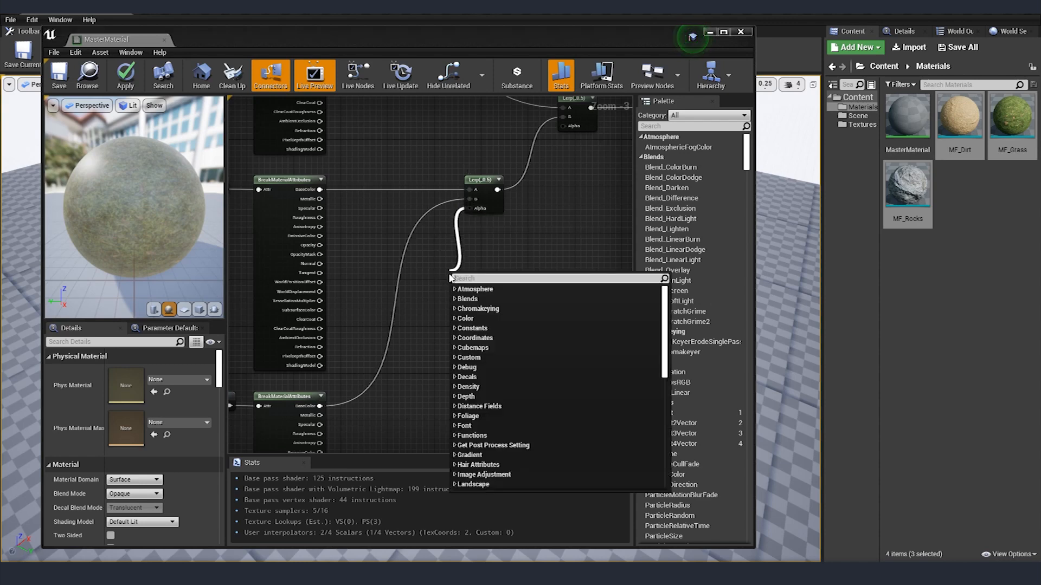
type("worldali")
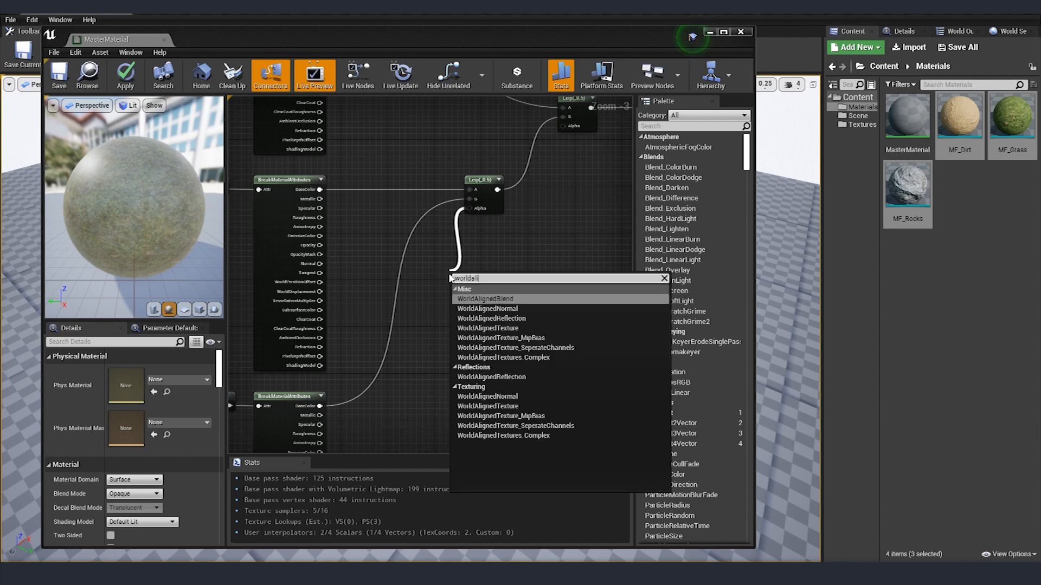
left_click(485, 298)
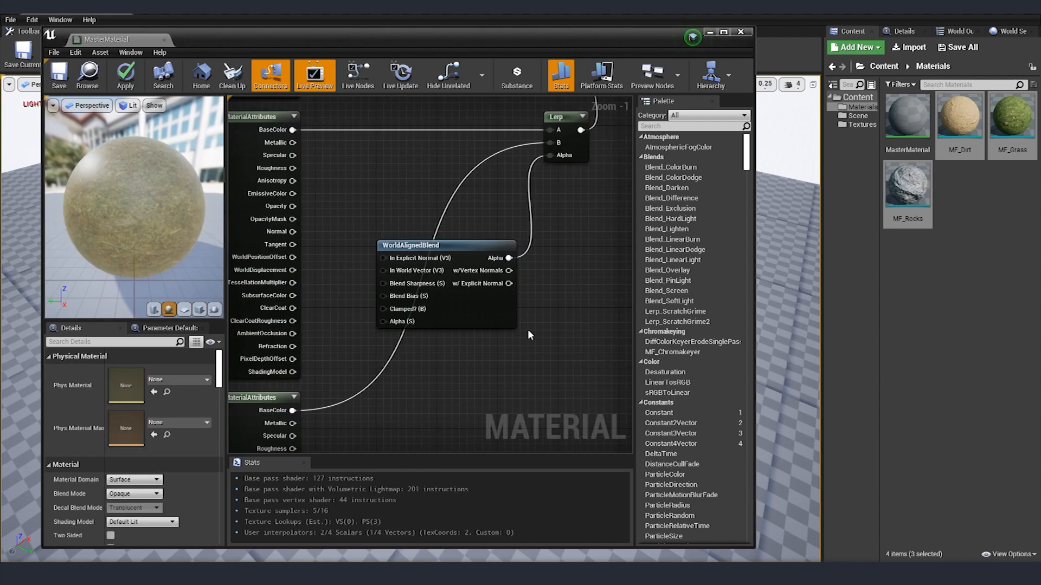
mouse_move(525, 292)
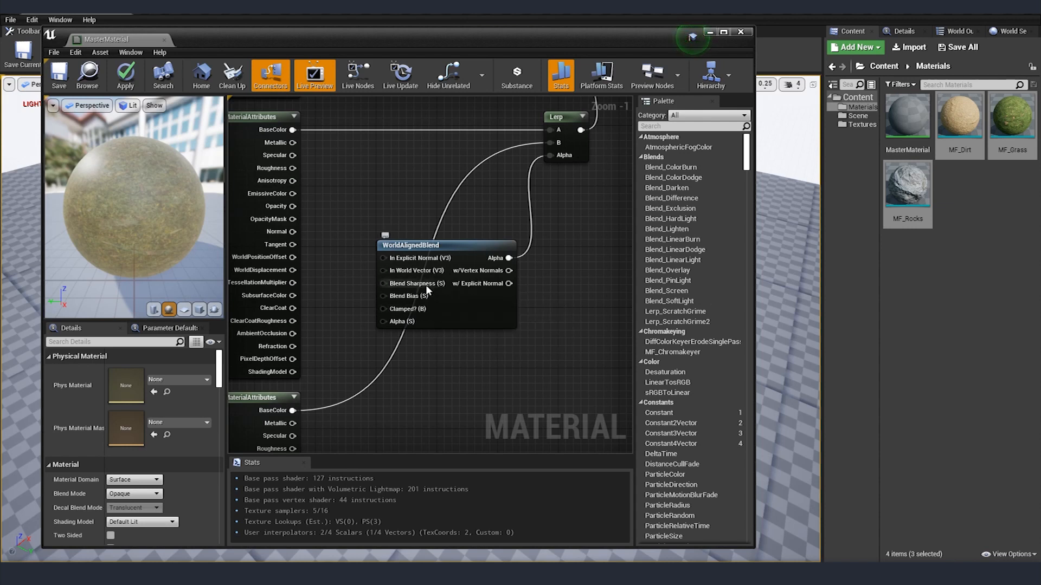
mouse_move(427, 286)
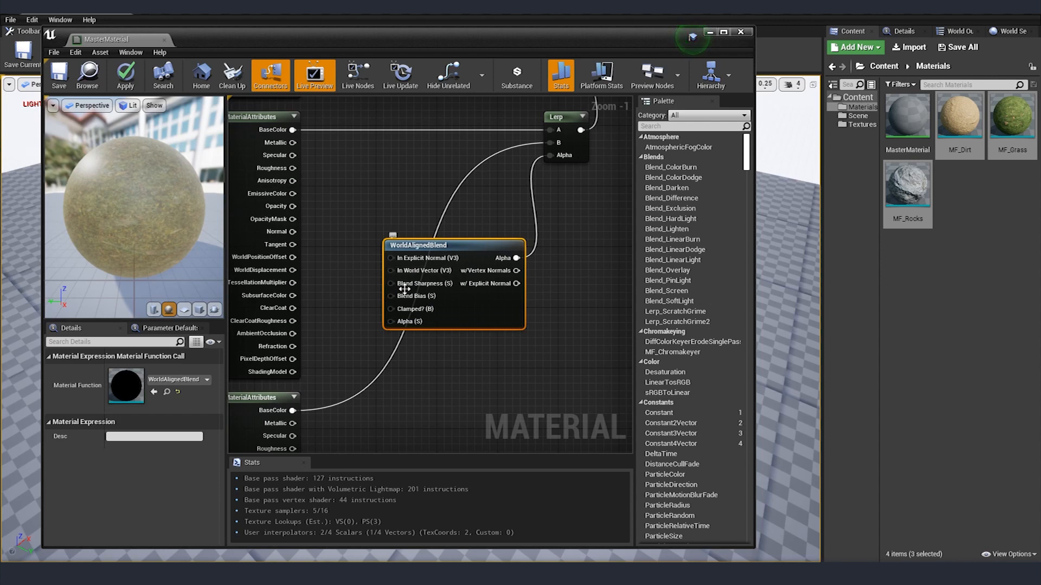
mouse_move(343, 291)
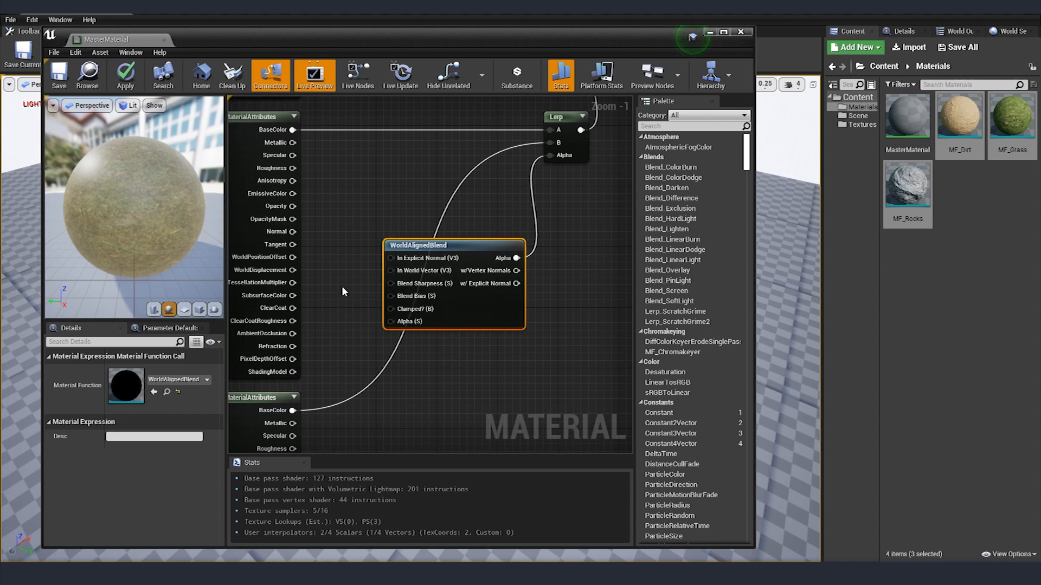
mouse_move(907, 116)
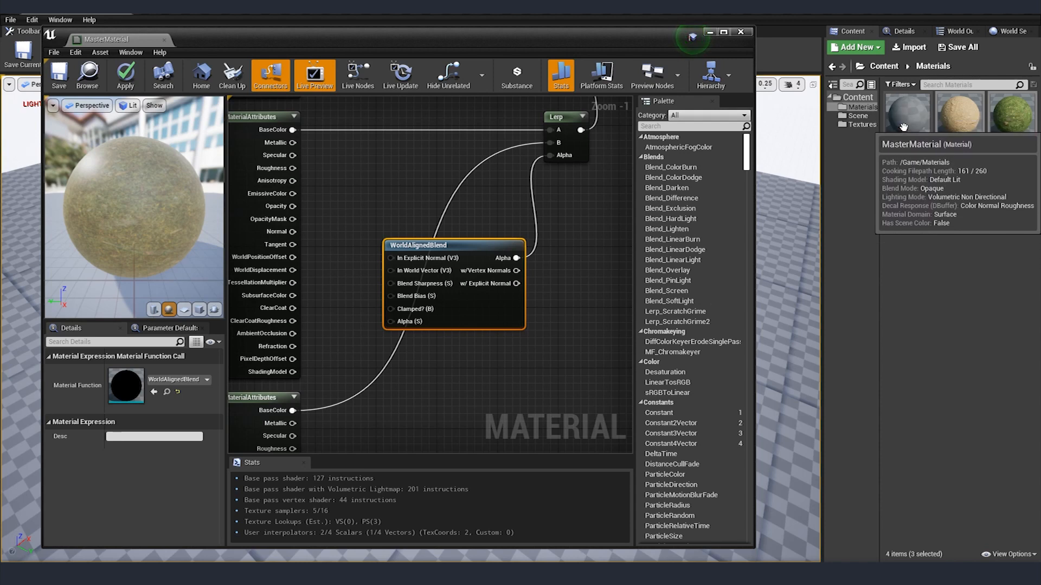
mouse_move(907, 184)
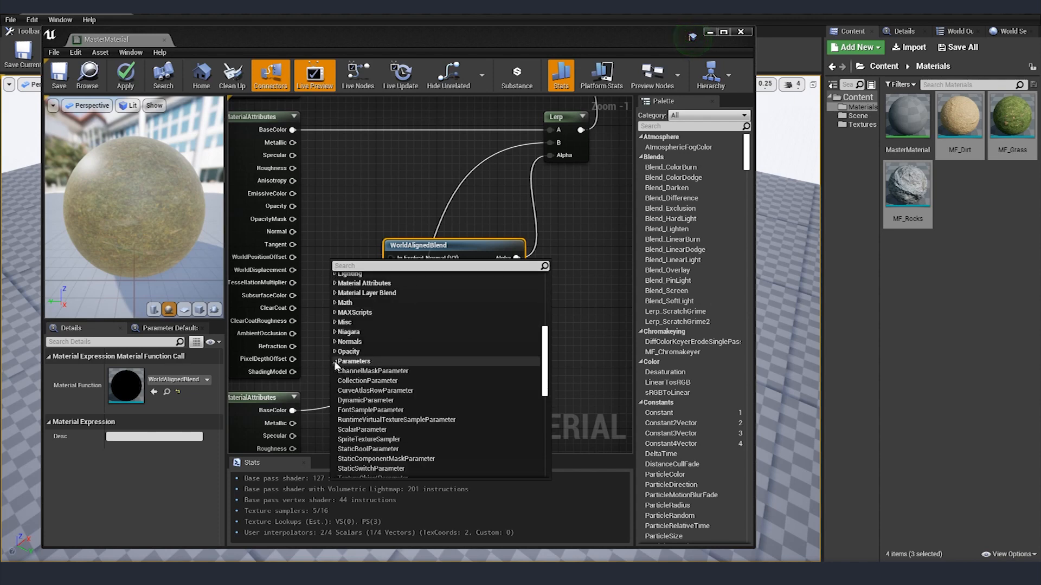
Feed BlendSharpness_D-R and Bias_D-R scalar parameters into the blend's sharpness and bias.
scroll("down", 3)
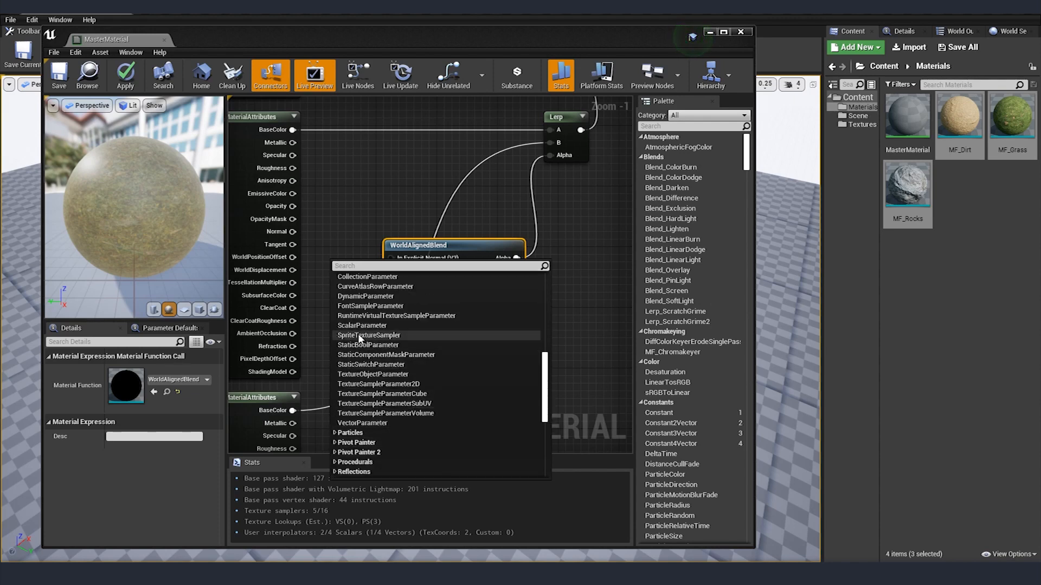
left_click(362, 326)
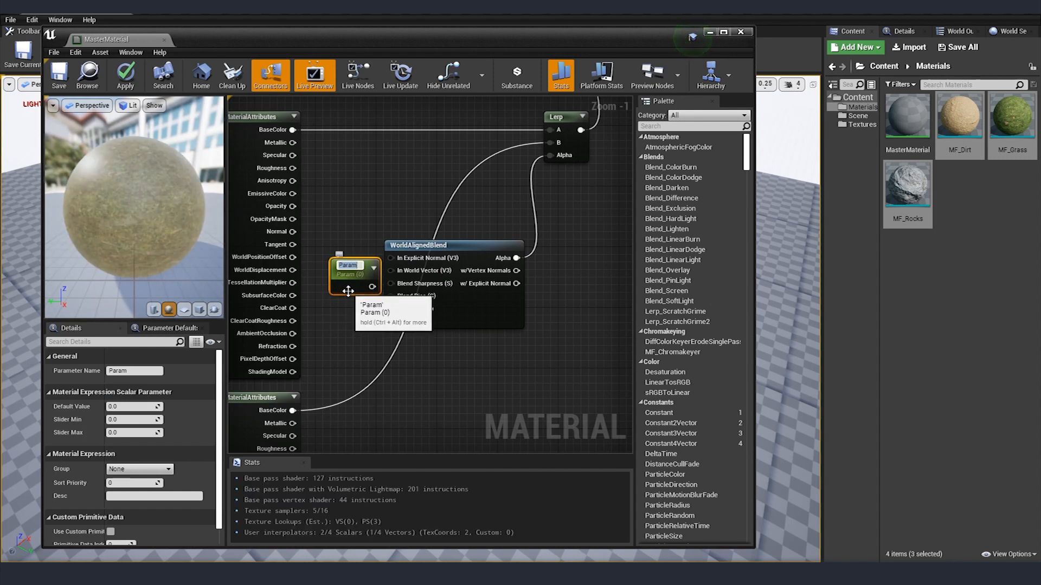
type("BlendSharpness_D-R")
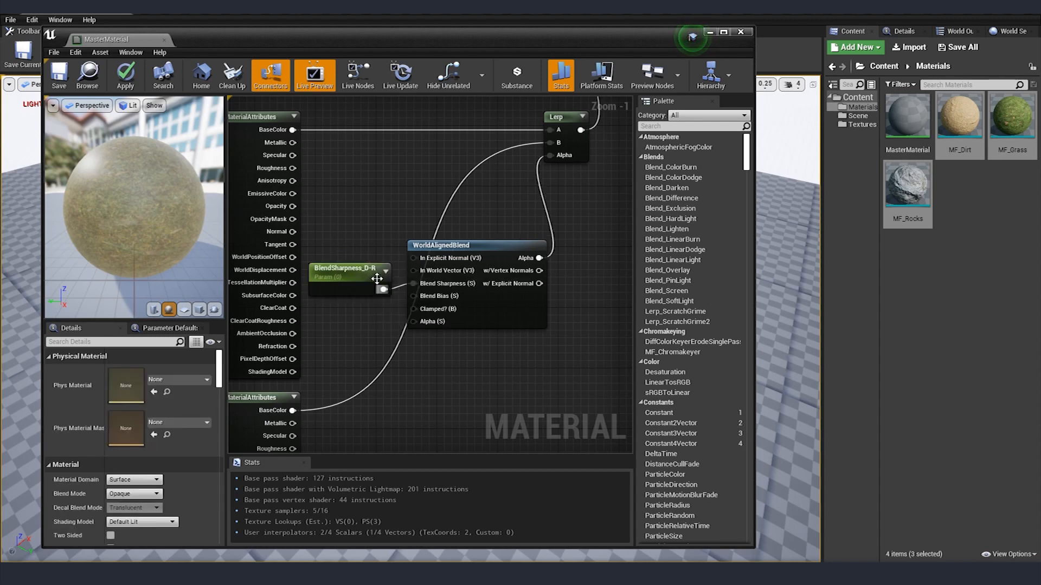
left_click(345, 271)
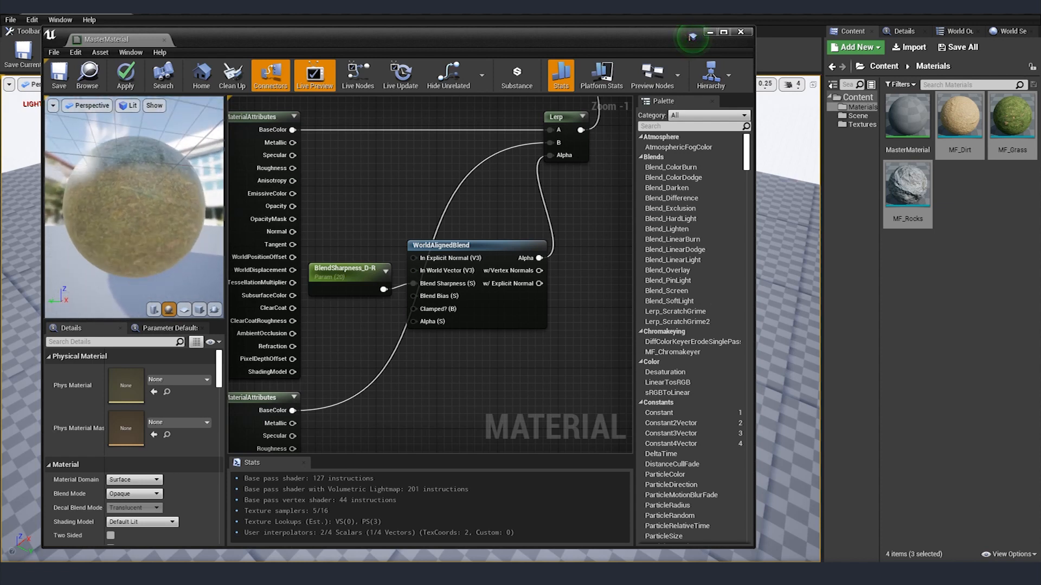
left_click(344, 272)
type("Bias_D-R")
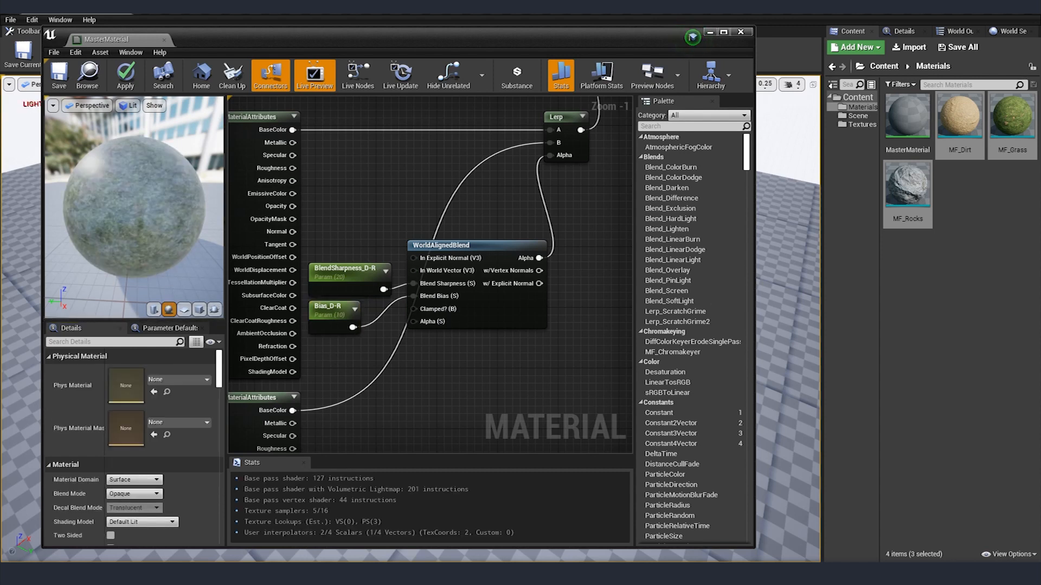
scroll("down", 3)
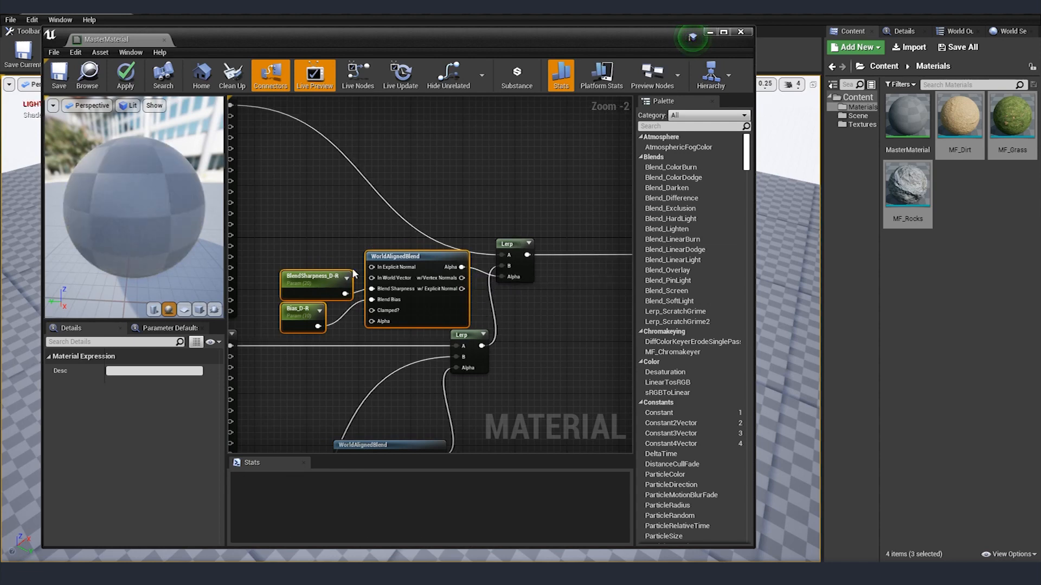
Duplicate the blend setup for the other Lerp, renaming parameters BlendSharpness_D-G and Bias_D-G.
left_click(415, 258)
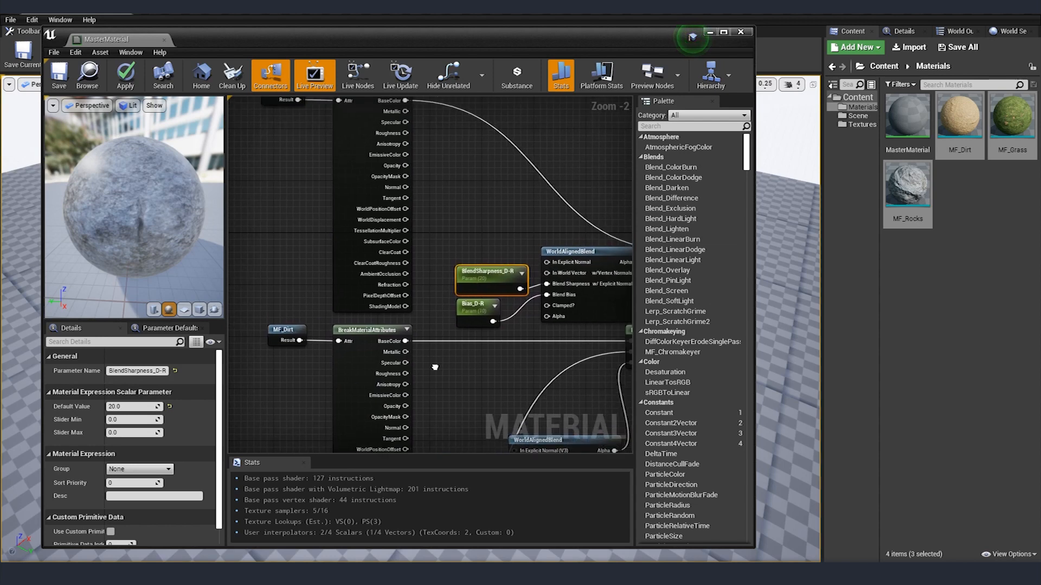
scroll("down", 3)
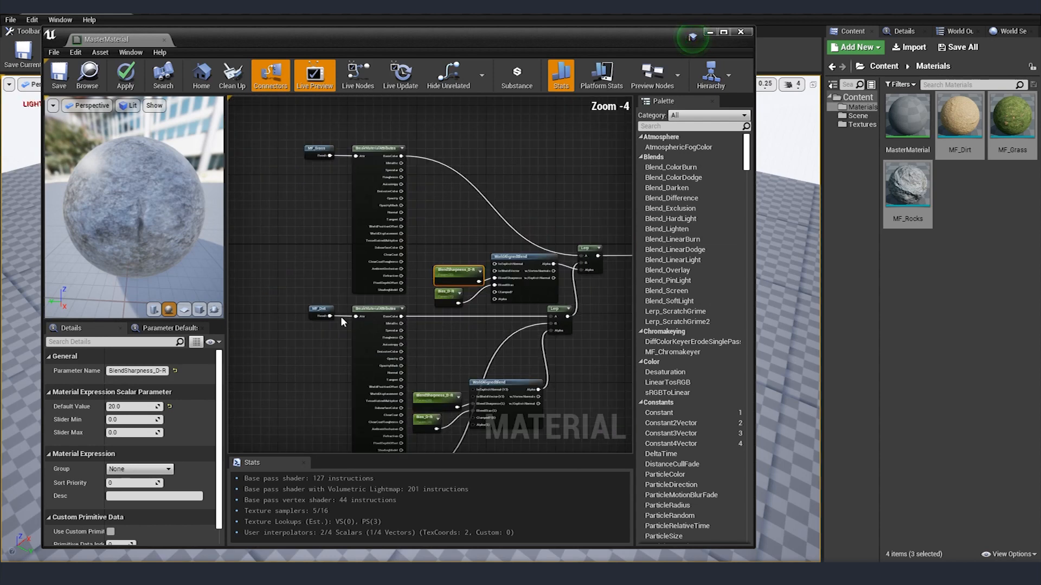
mouse_move(331, 312)
type("G")
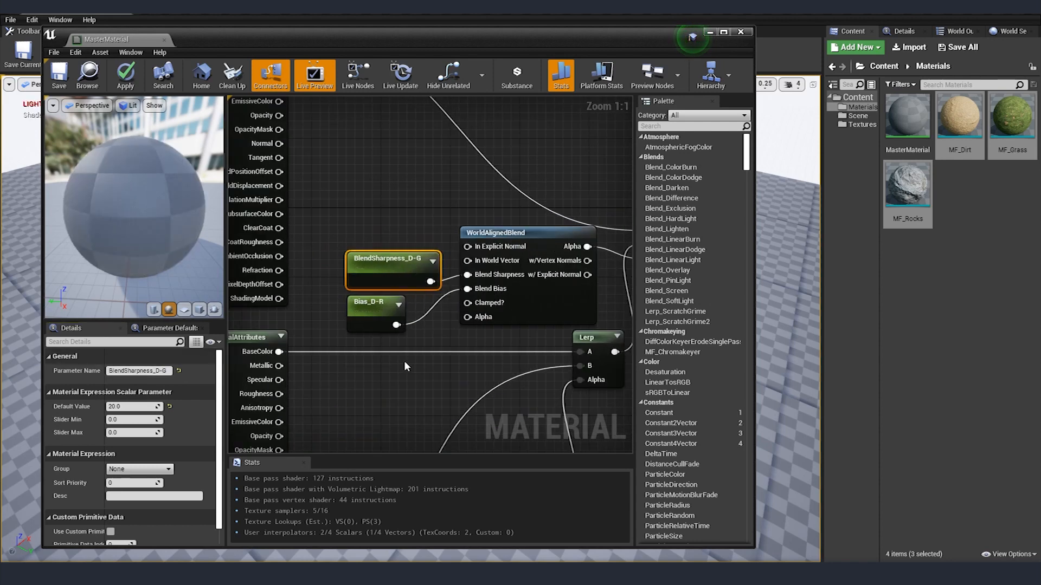
left_click(375, 313)
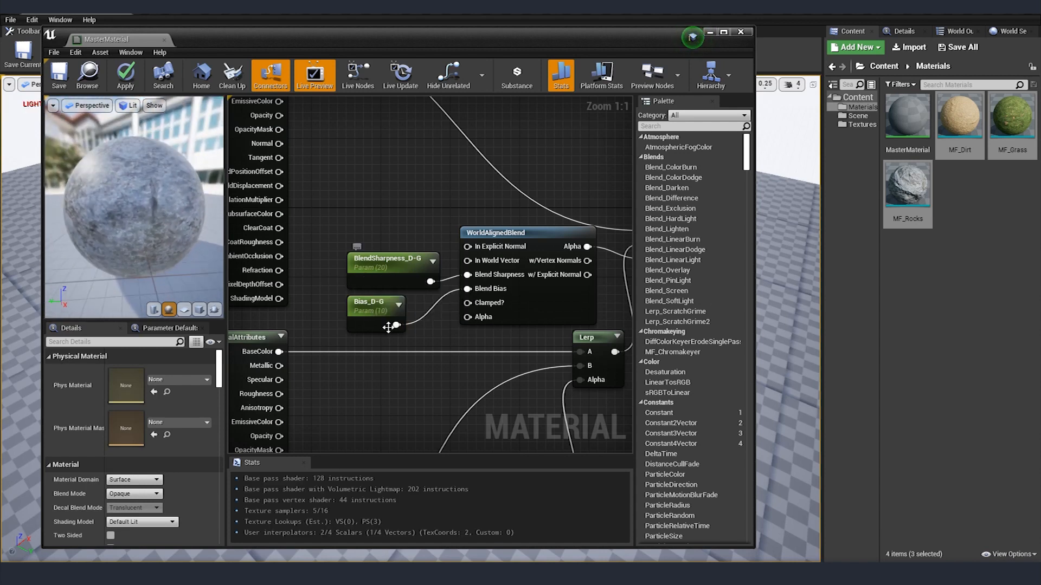
mouse_move(959, 219)
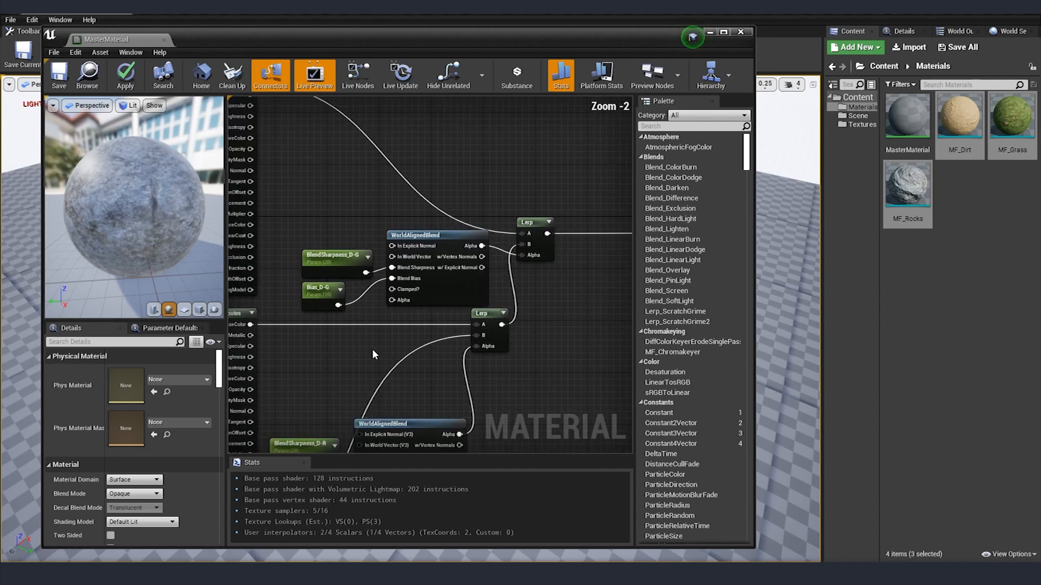
scroll("down", 3)
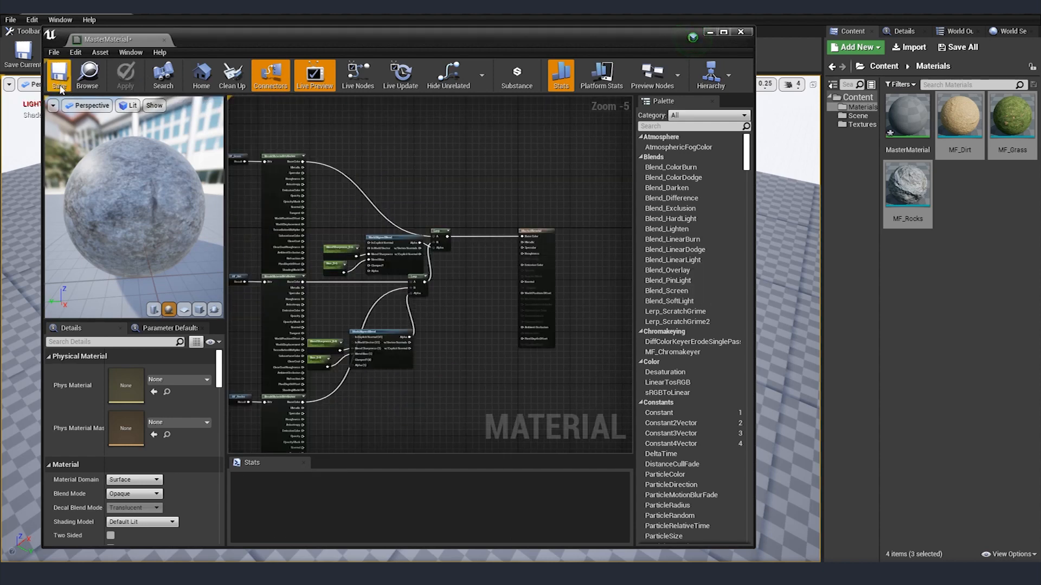
Save MasterMaterial and switch to Landscape mode's Sculpt tools.
left_click(740, 31)
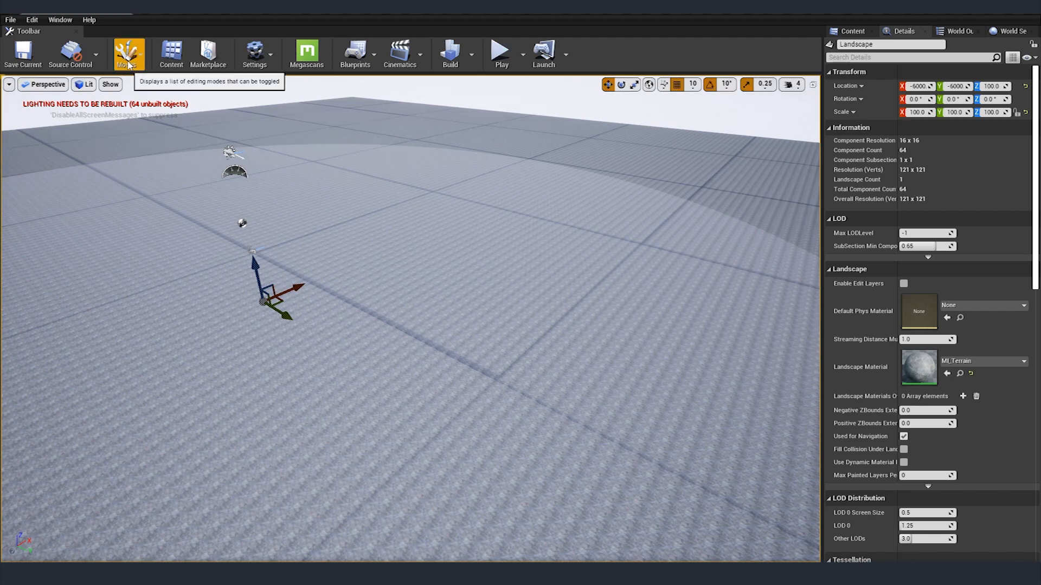
left_click(129, 53)
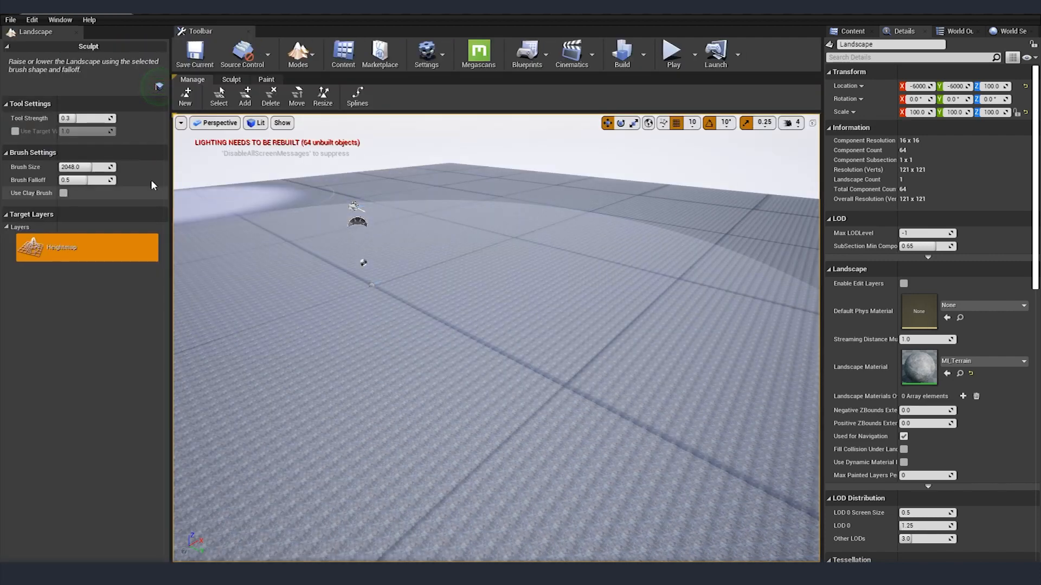
left_click(552, 282)
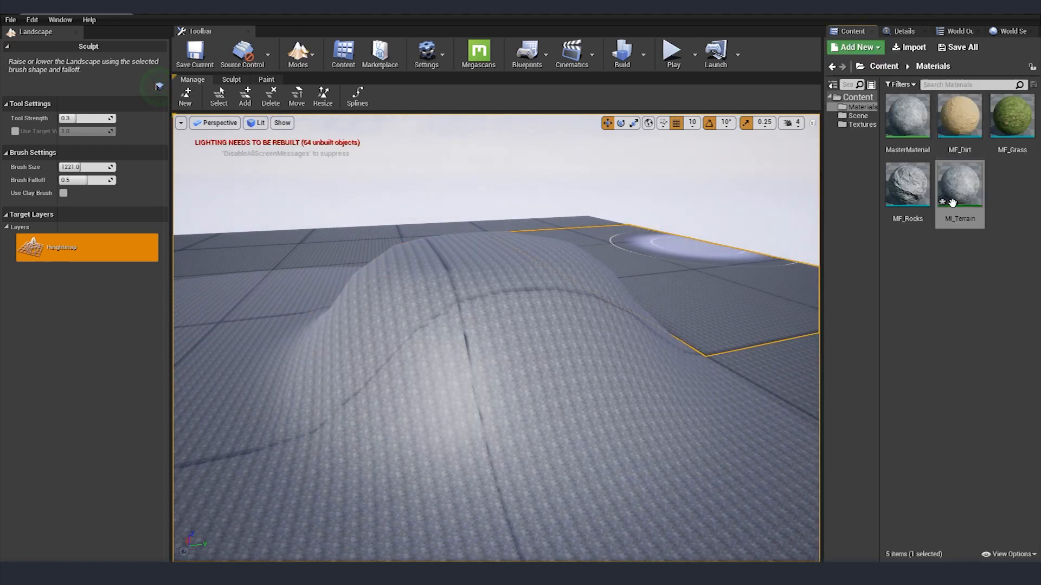
Open the MI_Terrain material instance from the Content Browser.
double_click(958, 184)
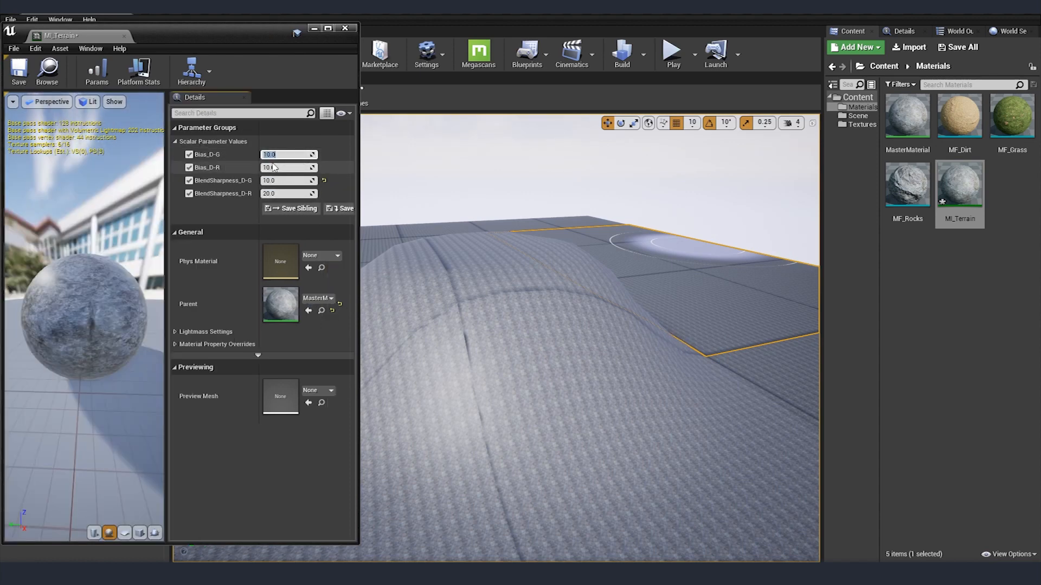
Set Bias_D-G to -10 and BlendSharpness_D-G to 22 in MI_Terrain.
type("-1")
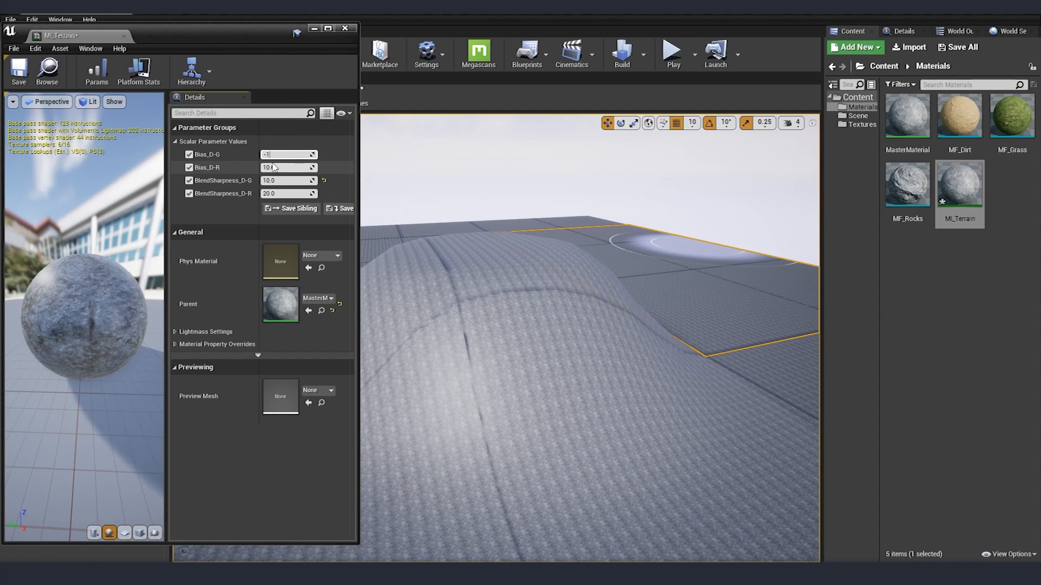
type("-10.0")
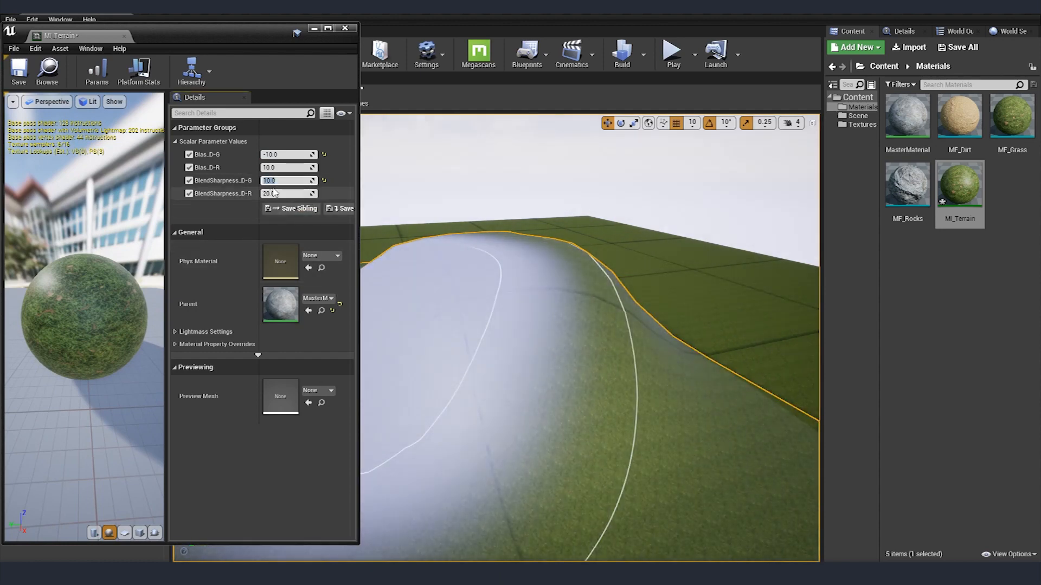
type("22.0")
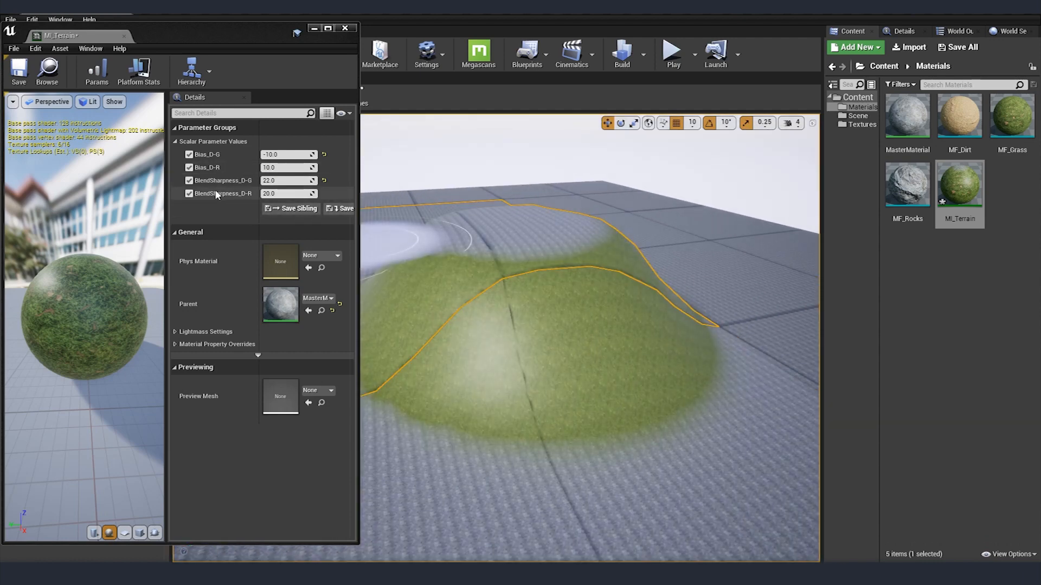
mouse_move(223, 193)
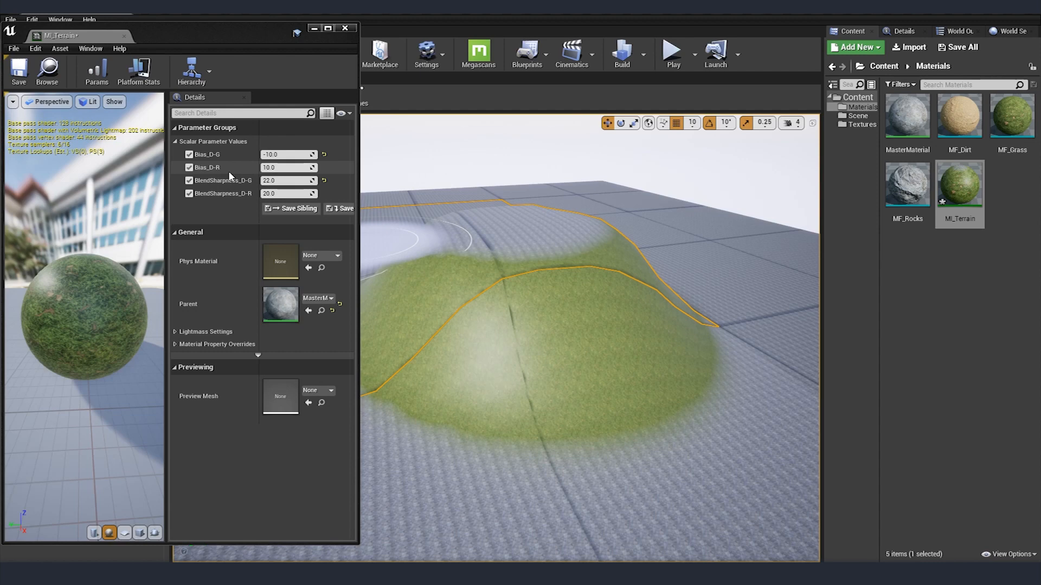
Set the dirt-to-rock Bias_D-R value to -8.
double_click(289, 167)
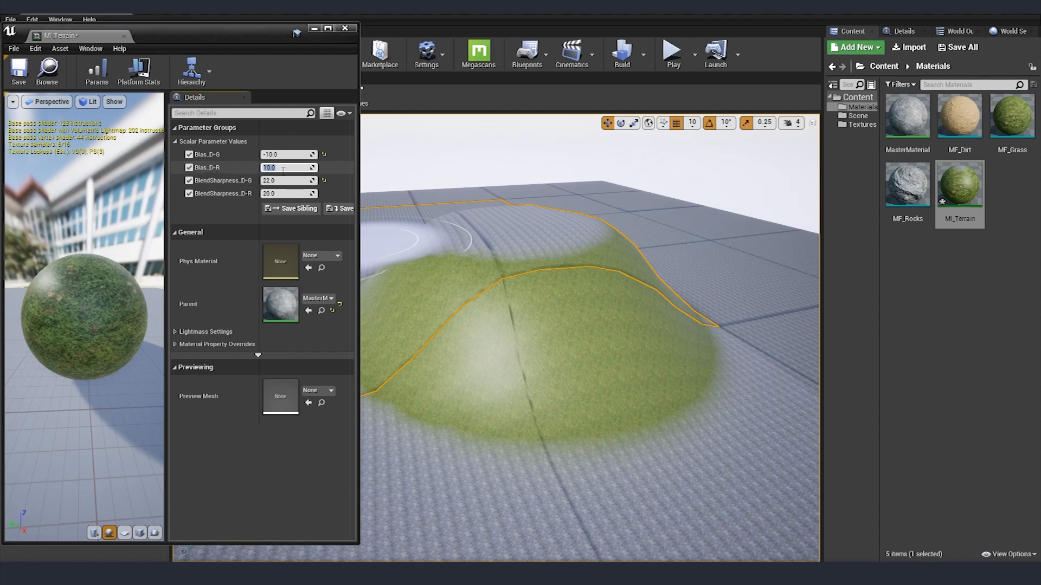
type("-8.0")
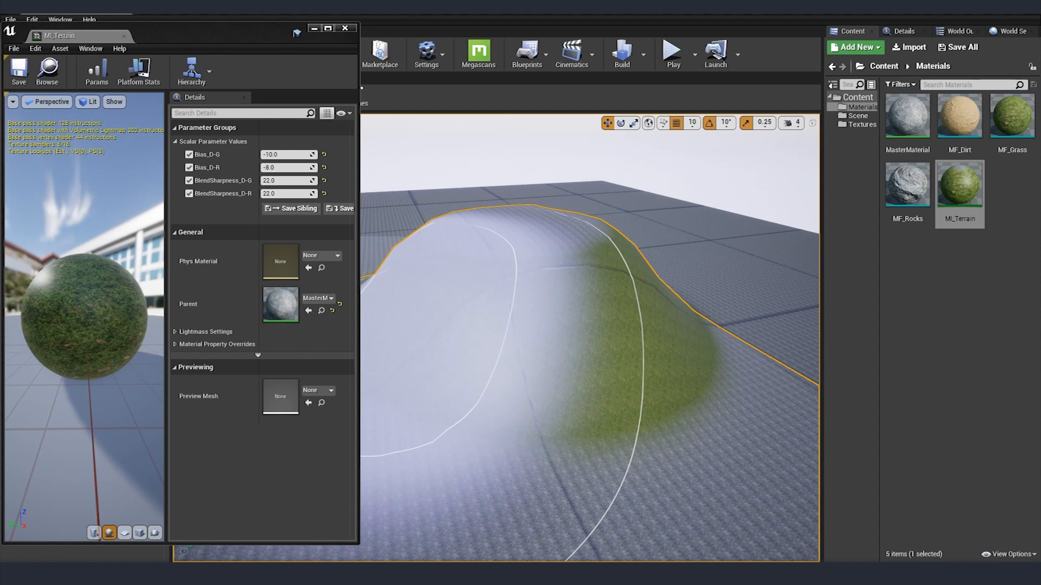
mouse_move(60, 305)
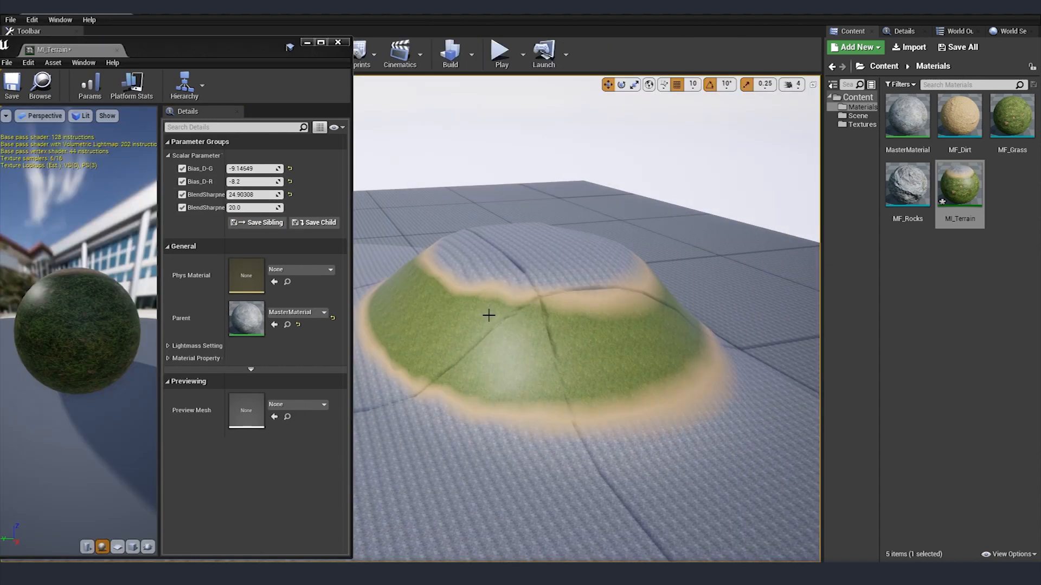
mouse_move(907, 116)
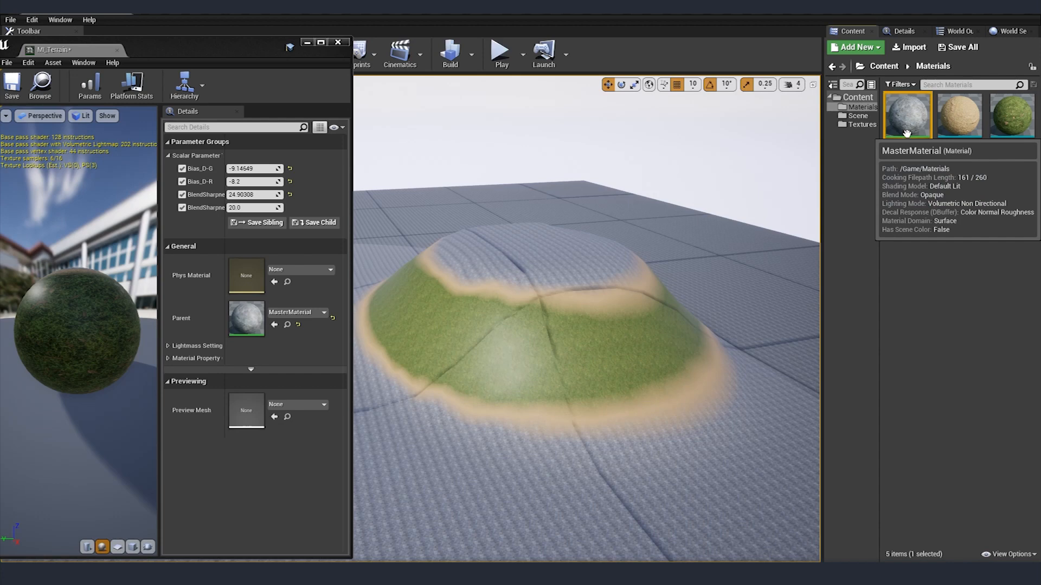
In MasterMaterial, break the grass layer's link and rewire the layers into the Lerp inputs.
double_click(908, 114)
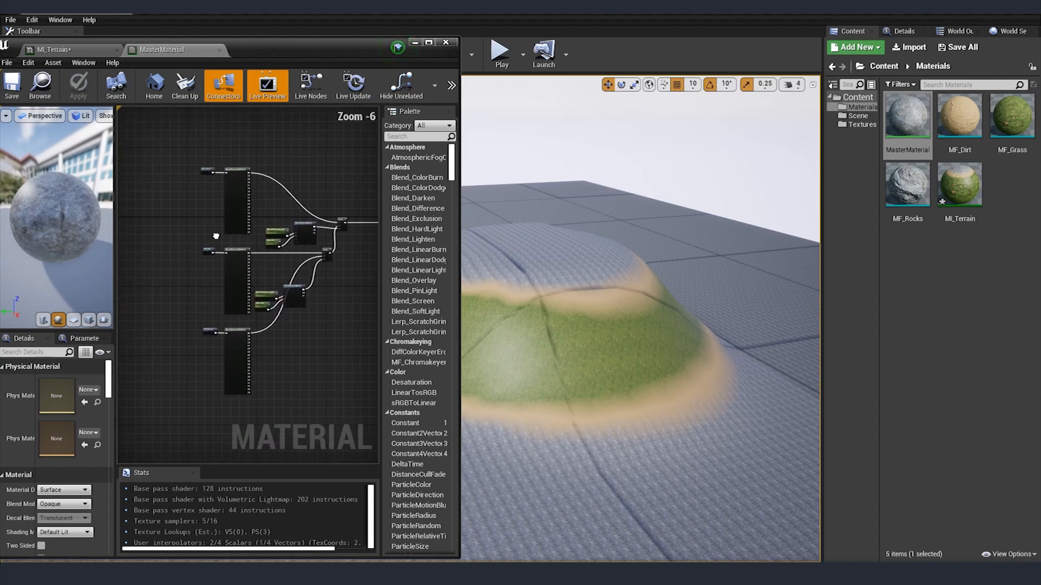
left_click(219, 176)
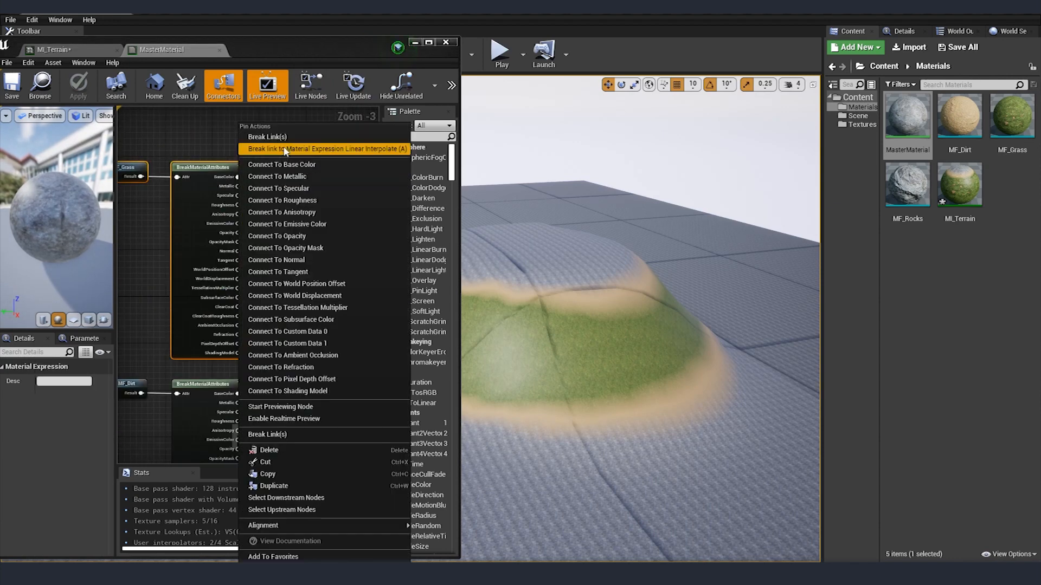
left_click(305, 149)
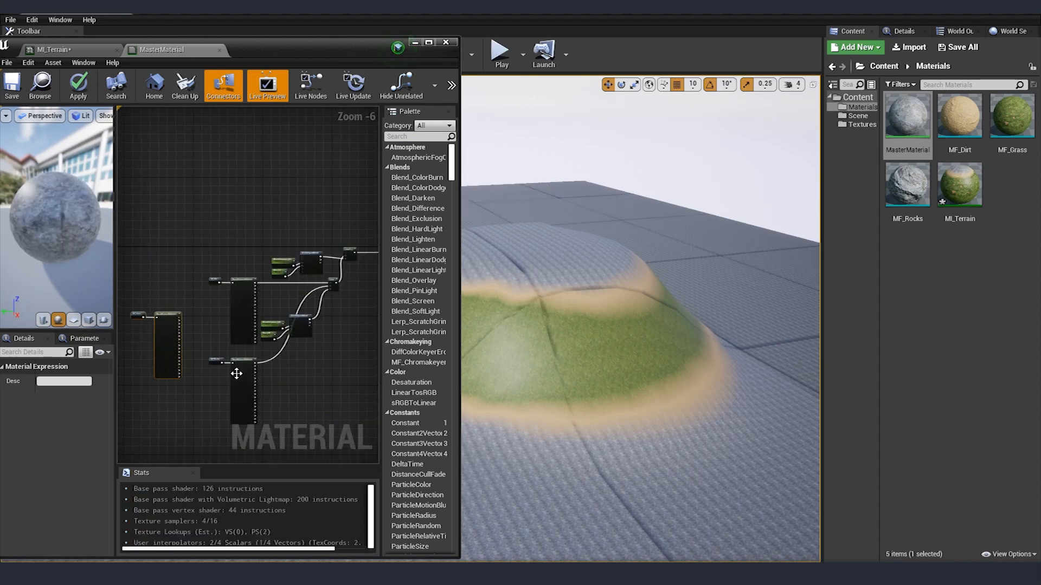
right_click(237, 373)
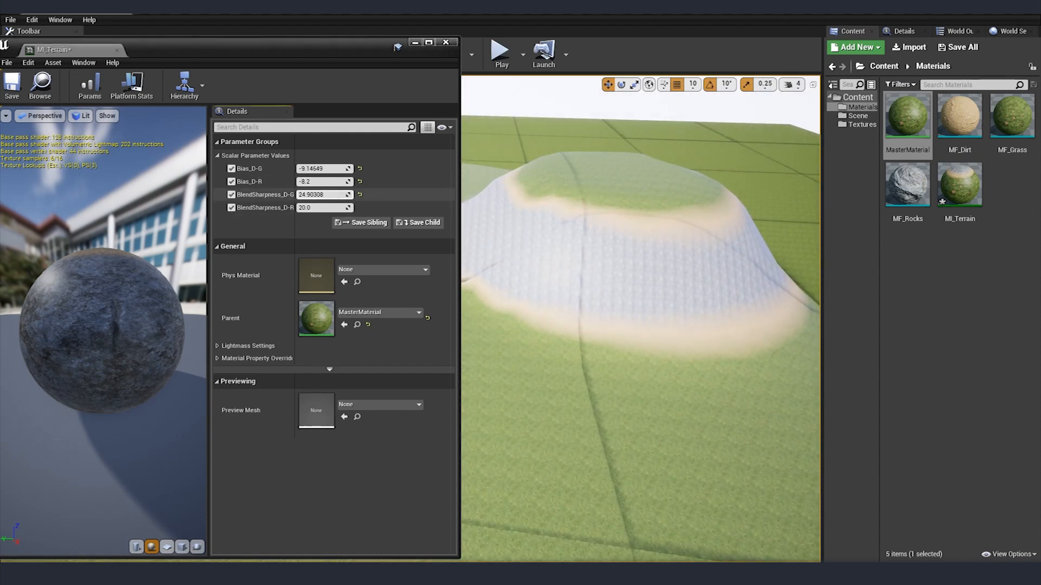
Drag BlendSharpness_D-G higher in MI_Terrain and fine-tune the value.
left_click_drag(322, 194, 328, 194)
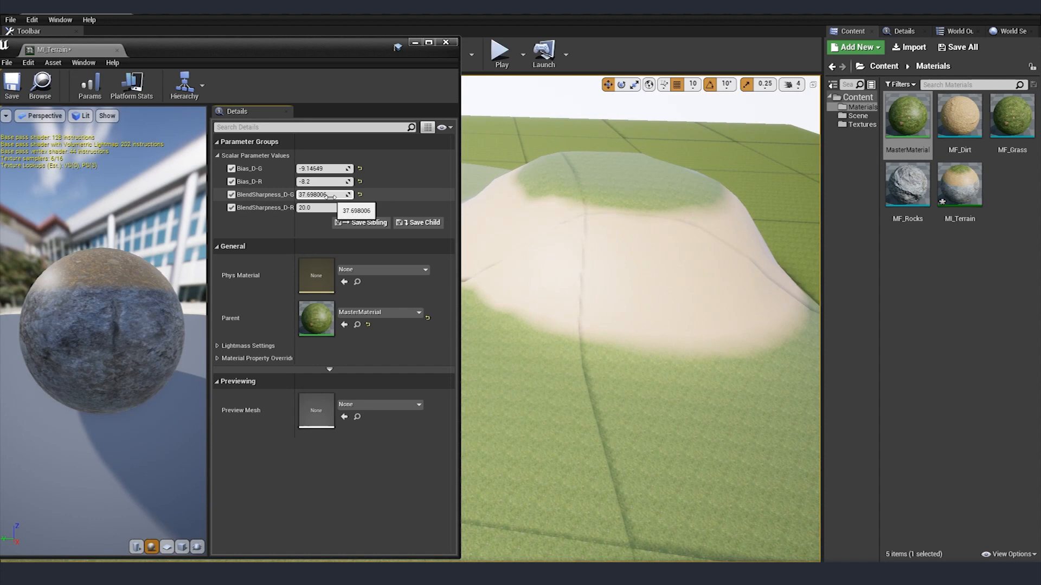
left_click_drag(325, 194, 312, 194)
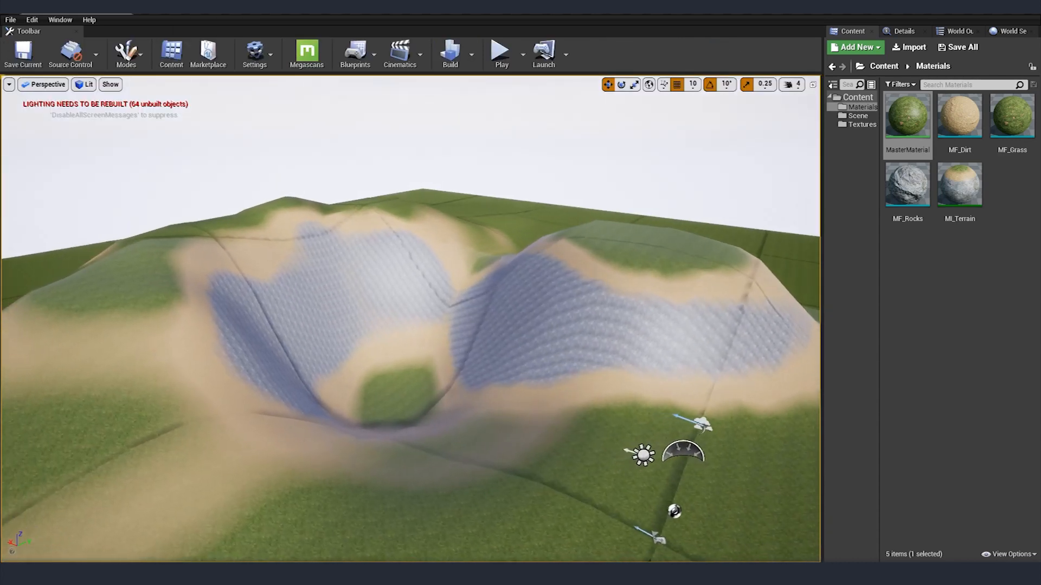
In MasterMaterial, wire the WorldAlignedBlend slope mask into Lerp nodes blending the layers' normals.
double_click(906, 116)
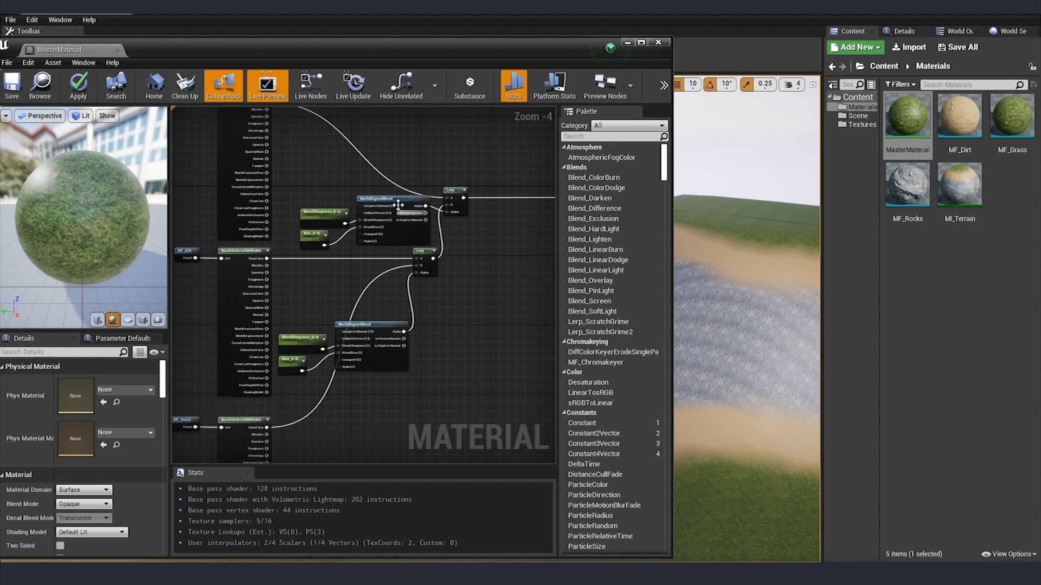
mouse_move(396, 209)
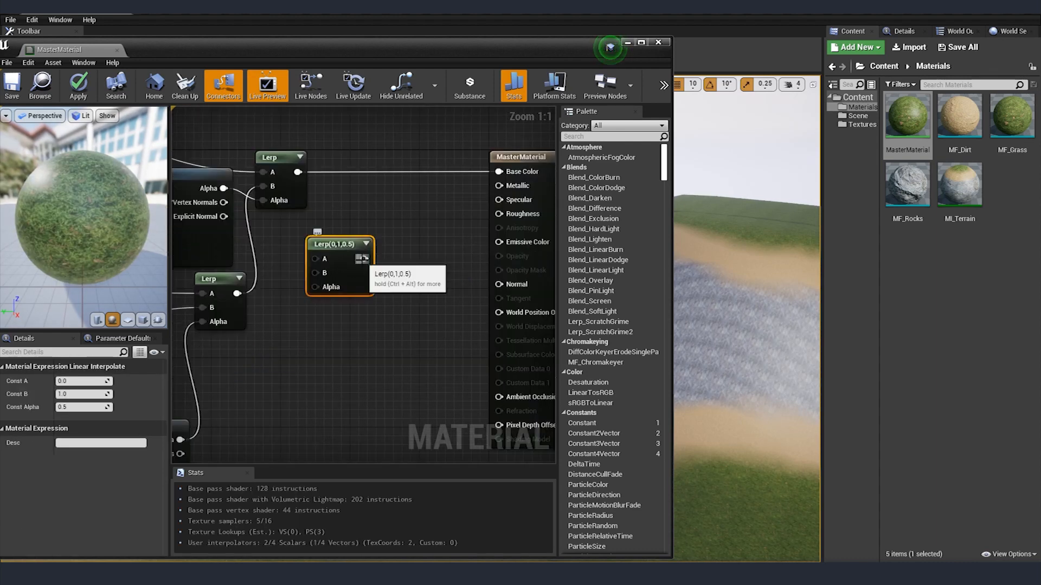
scroll("down", 3)
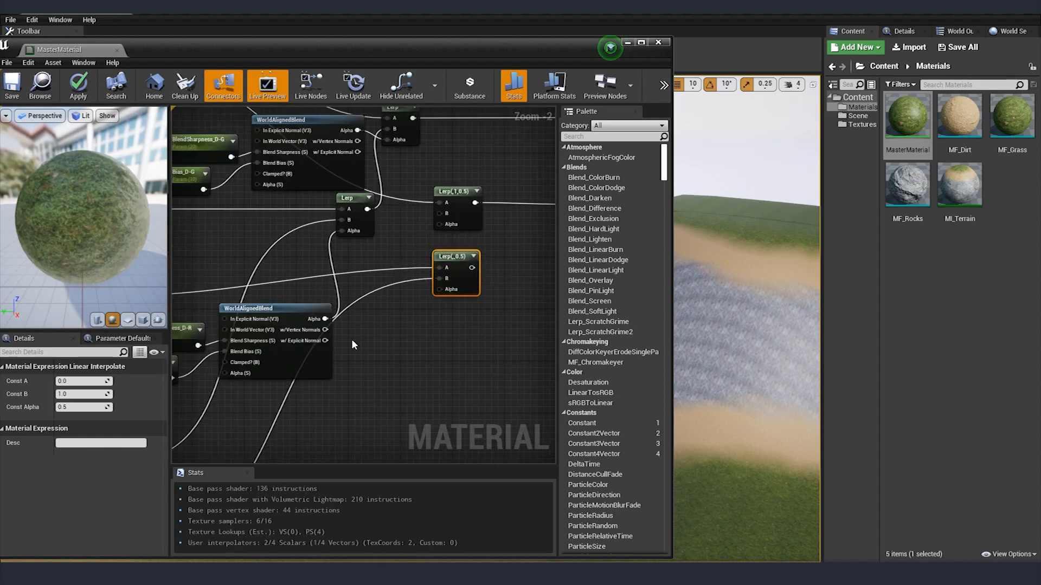
mouse_move(324, 318)
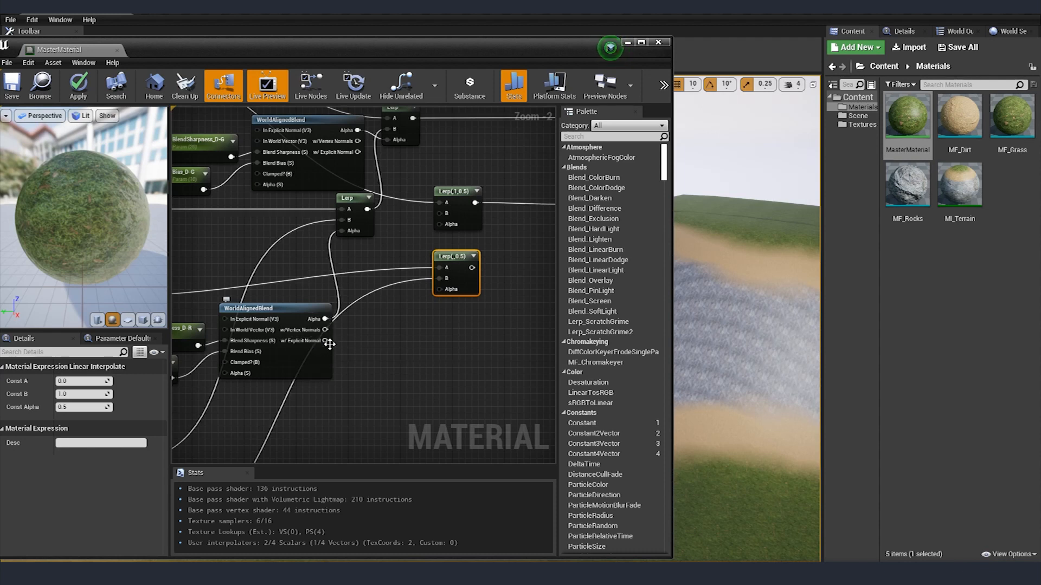
left_click_drag(325, 340, 438, 278)
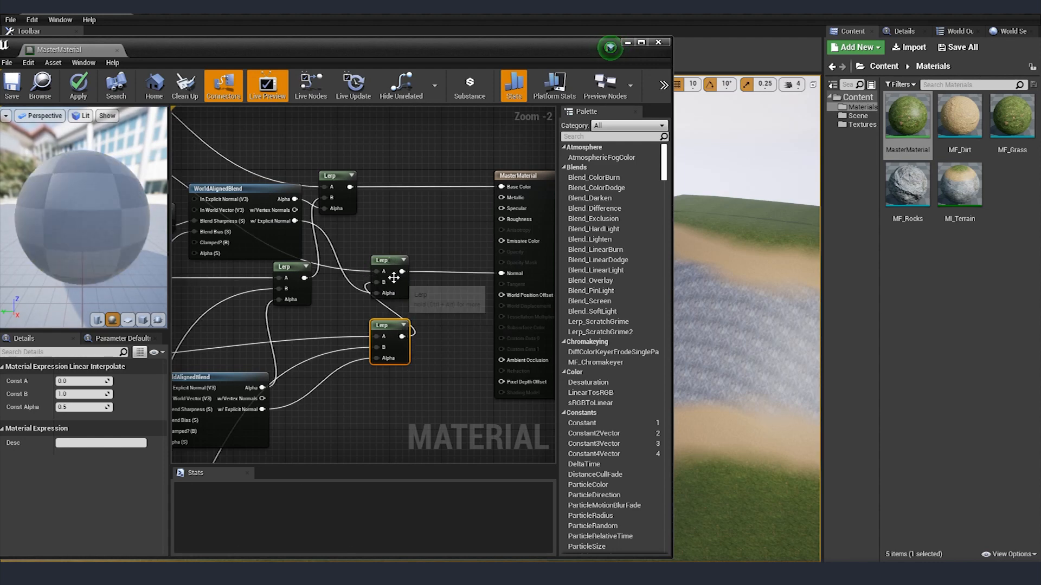
left_click(12, 84)
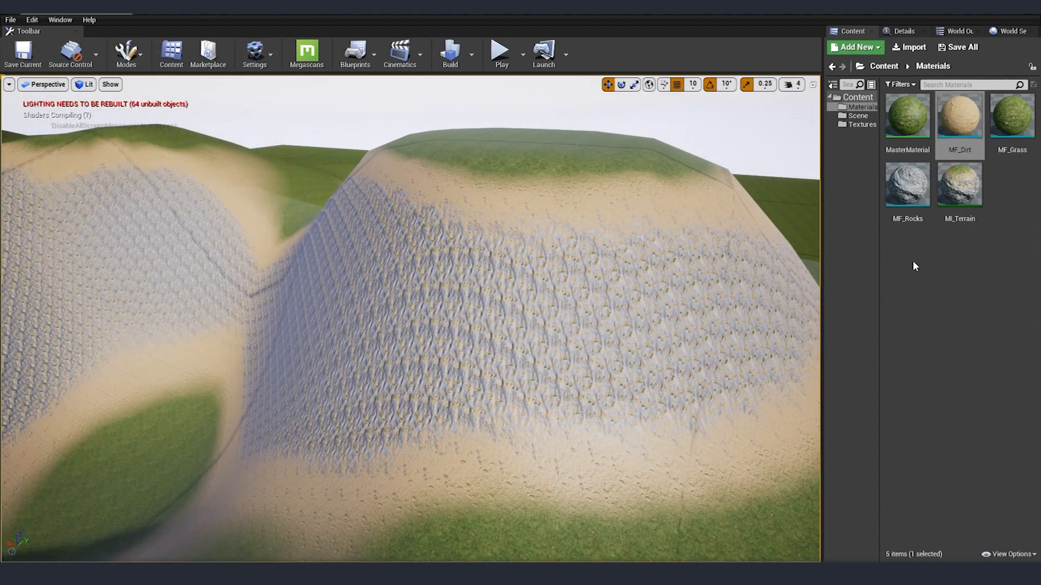
Add a TextureCoordinate node with a new tiling value to MF_Dirt's samplers.
double_click(958, 115)
type("tex")
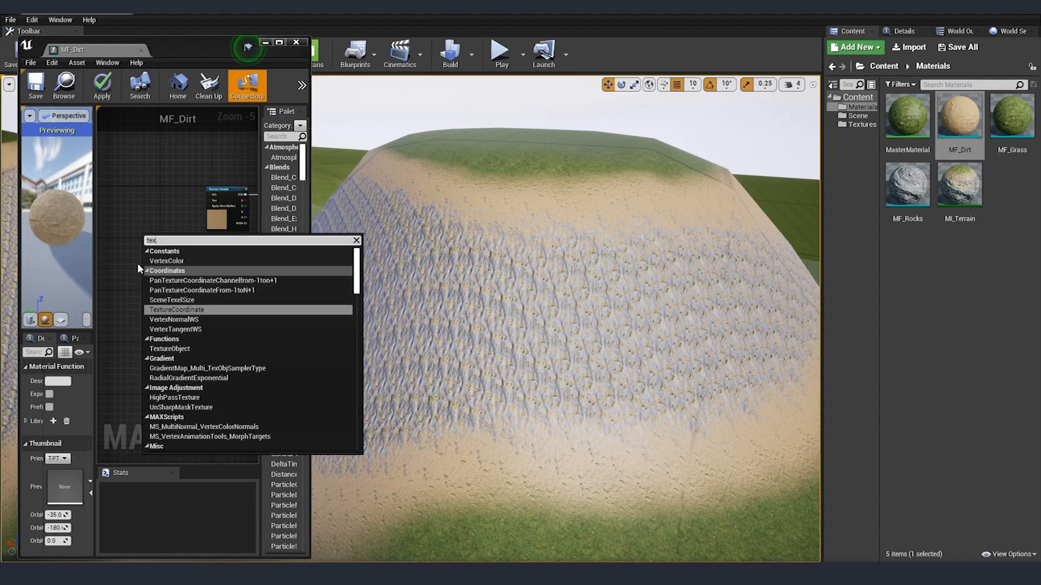
left_click(175, 309)
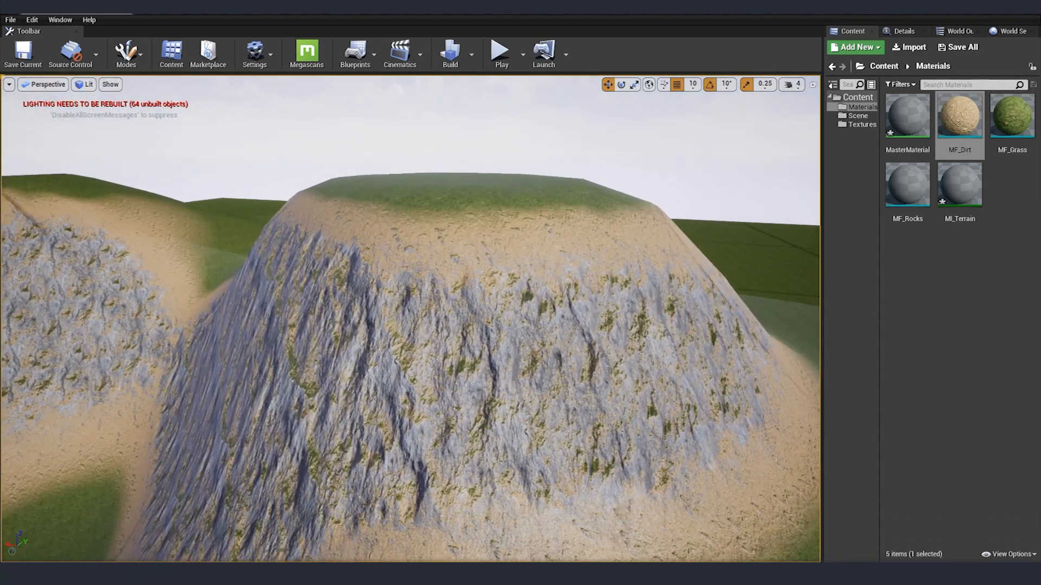
mouse_move(906, 115)
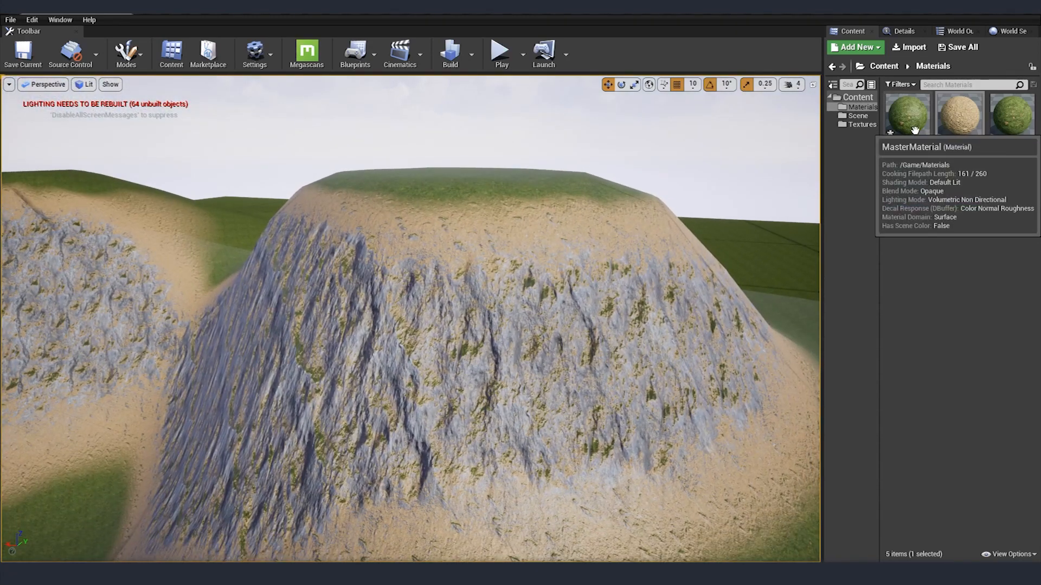
In MasterMaterial, select the Lerp blend nodes near the output for duplication.
double_click(907, 114)
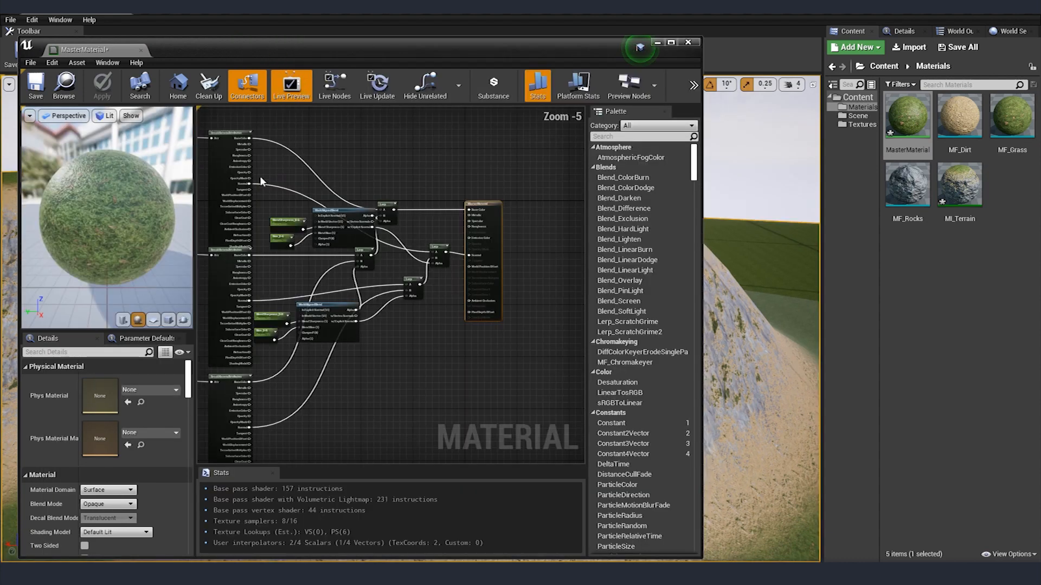
left_click(435, 255)
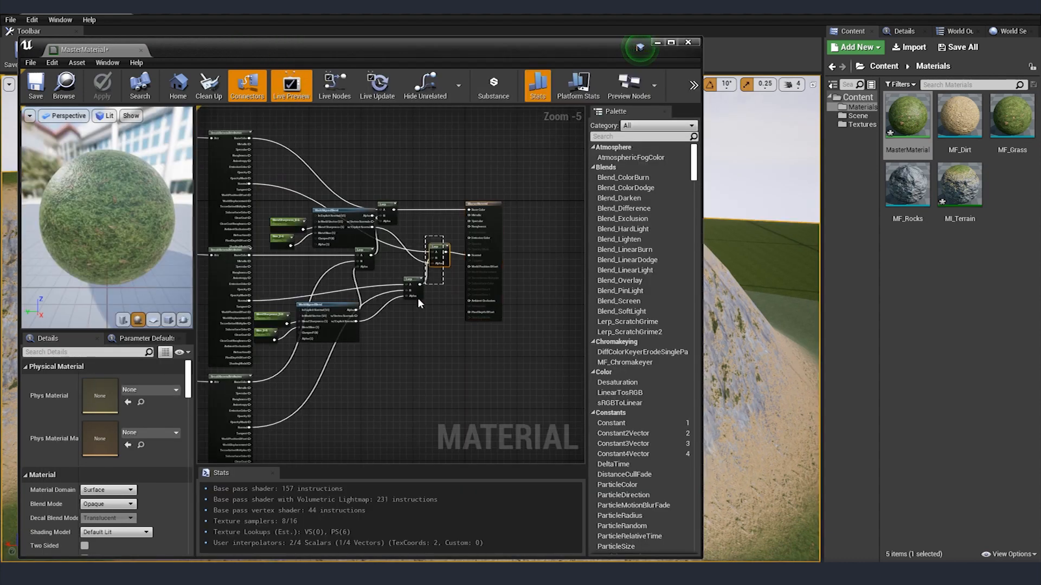
left_click(425, 254)
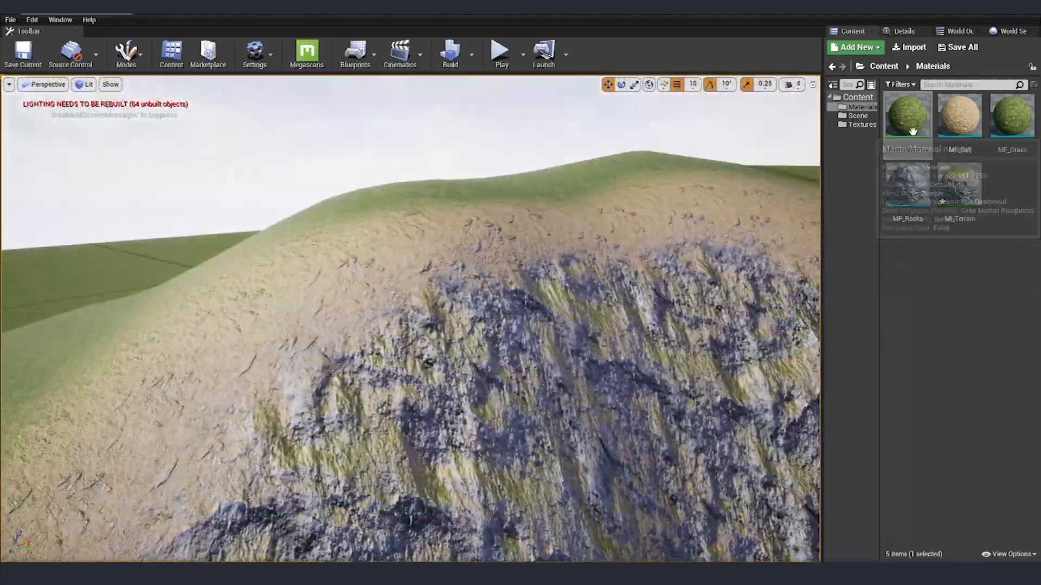
Reopen the MI_Terrain material instance to review its bias and sharpness values.
double_click(906, 115)
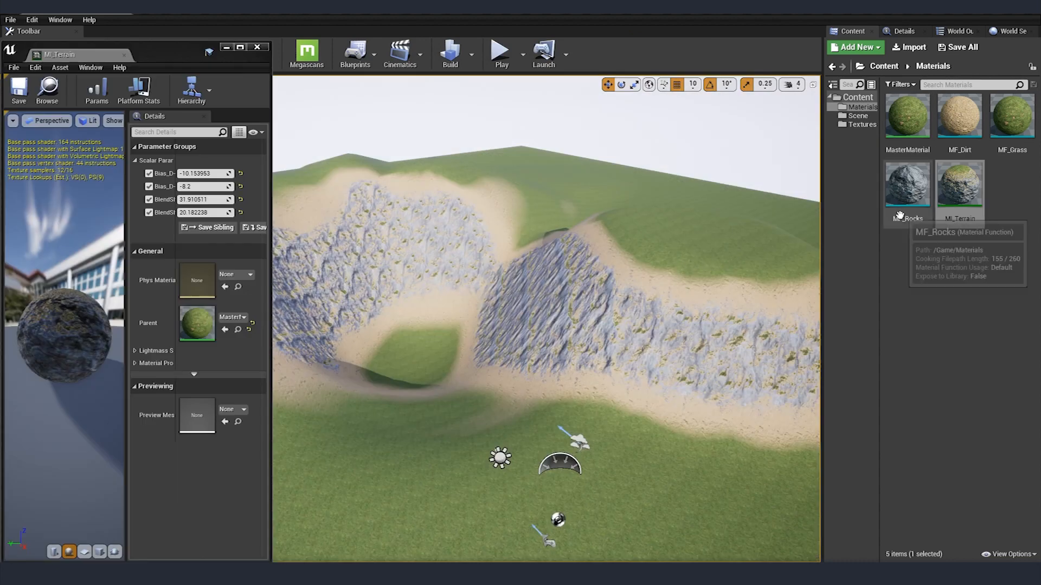
mouse_move(864, 238)
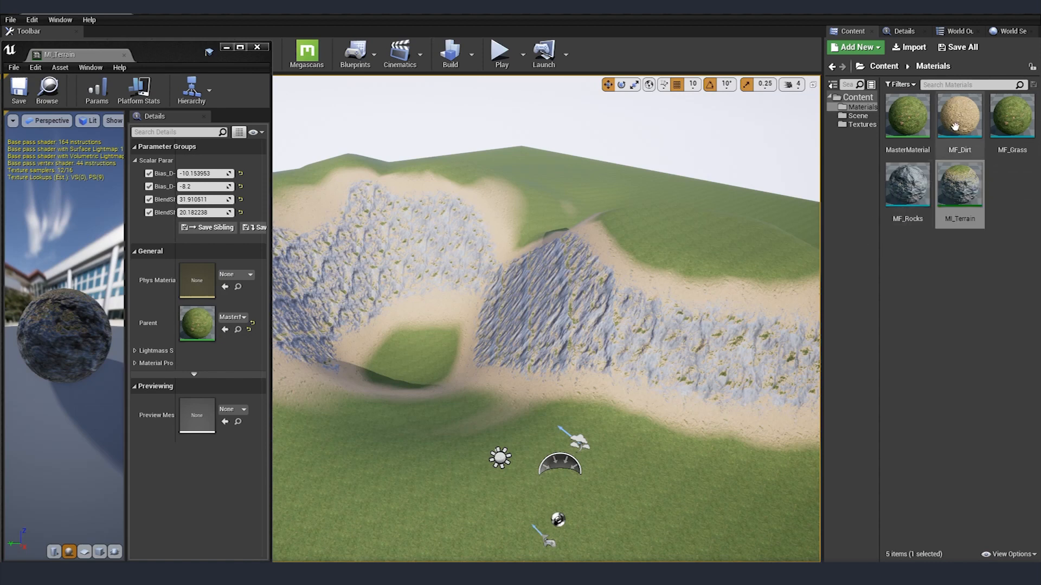
mouse_move(907, 185)
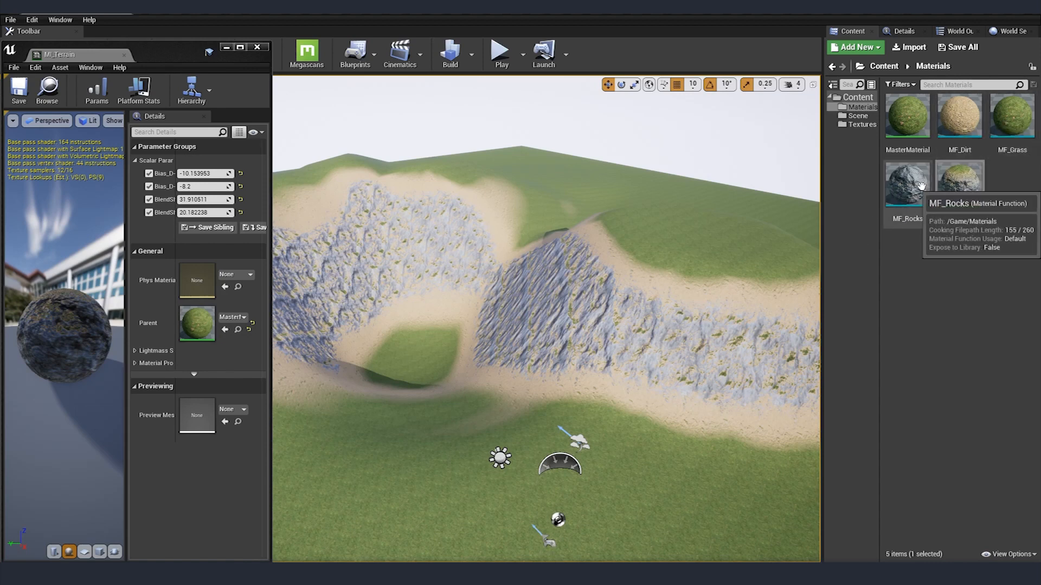